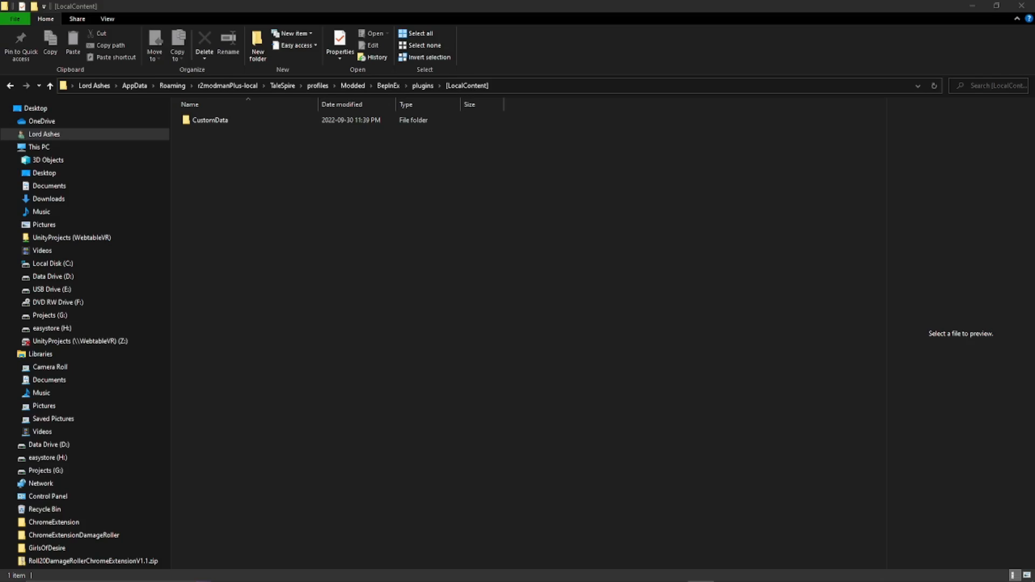
{"action": "mouse_move", "coordinate": [338, 316]}
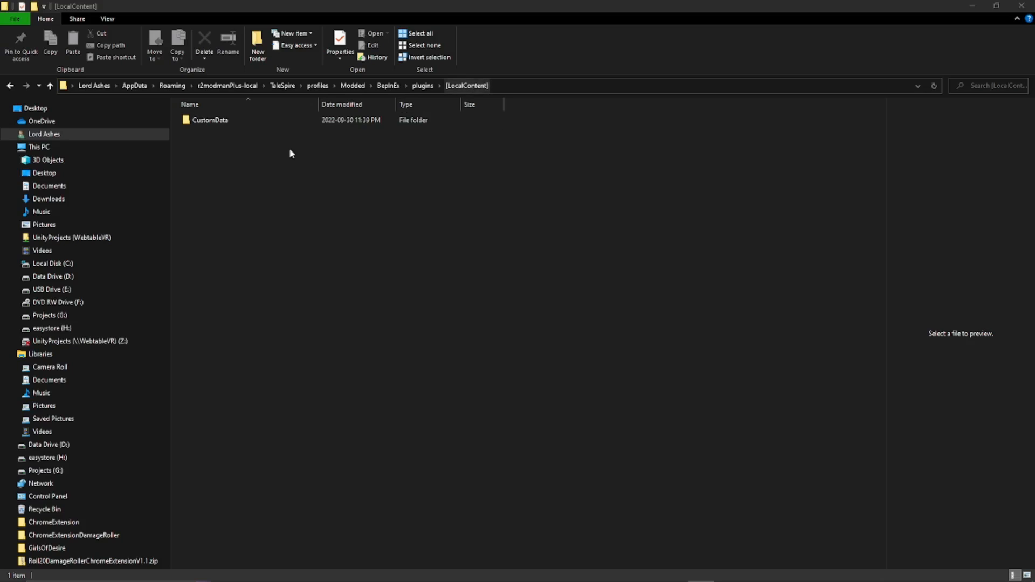
Browse CustomData's phenbluedragonanimated mini, then start TaleSpire modded and dismiss the launch notice
{"action": "left_click", "coordinate": [210, 119]}
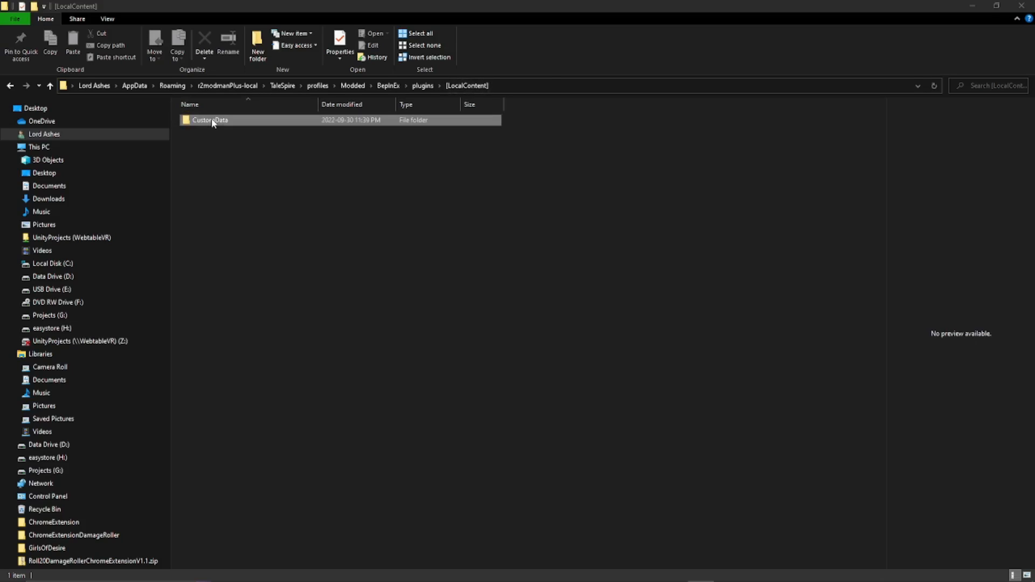
{"action": "double_click", "coordinate": [210, 120]}
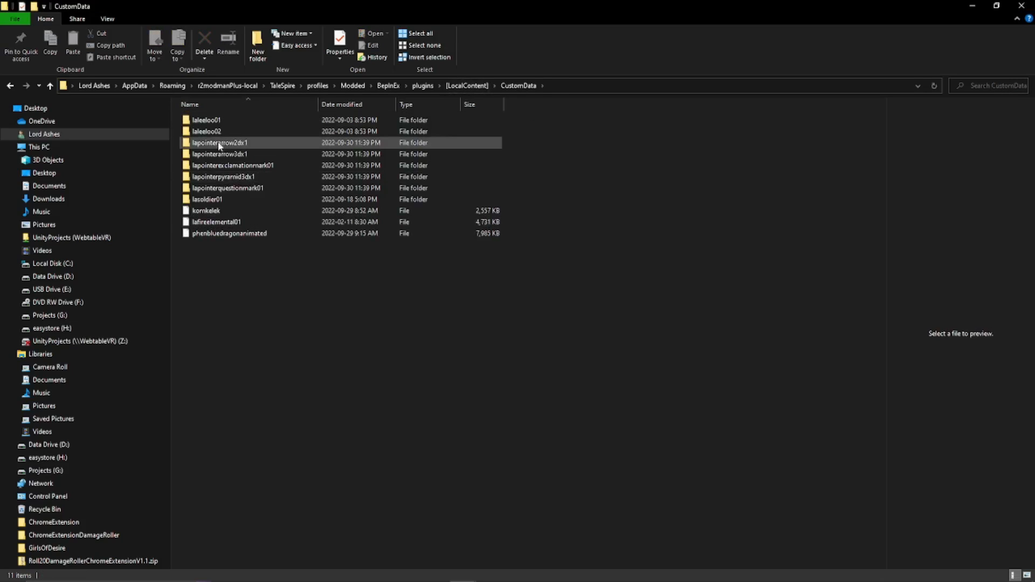
{"action": "left_click", "coordinate": [229, 232]}
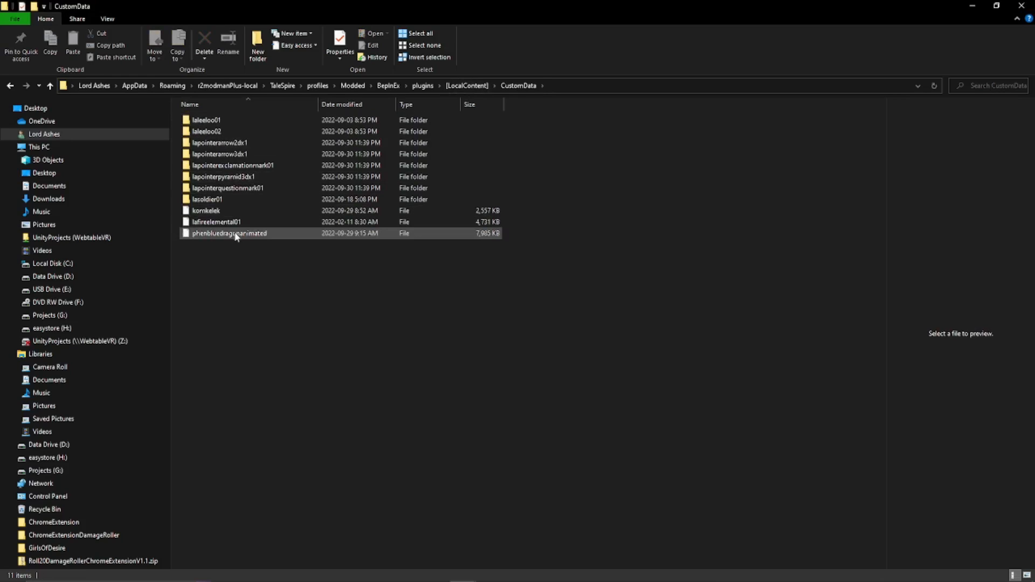
{"action": "left_click", "coordinate": [206, 210]}
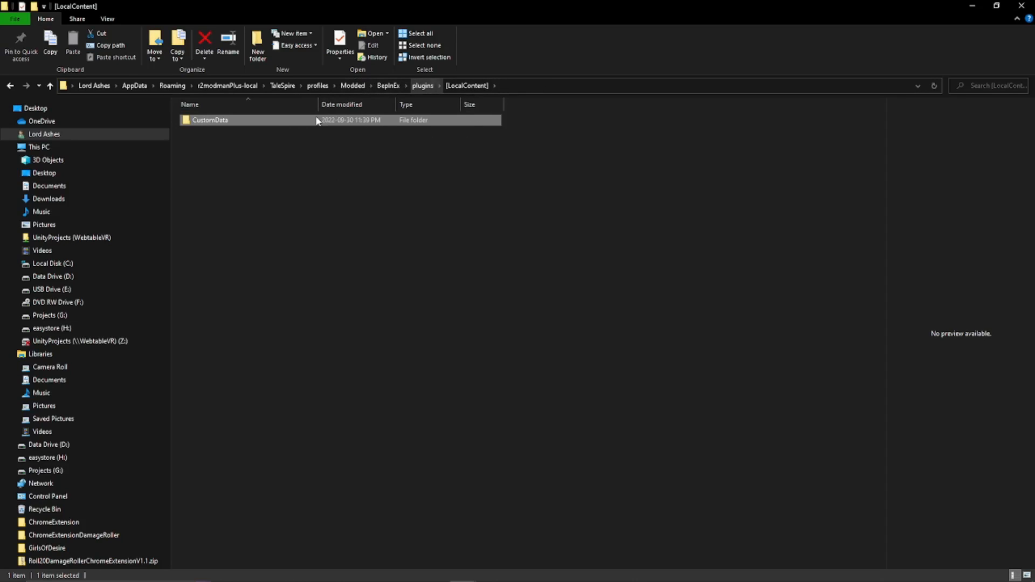
{"action": "mouse_move", "coordinate": [317, 120]}
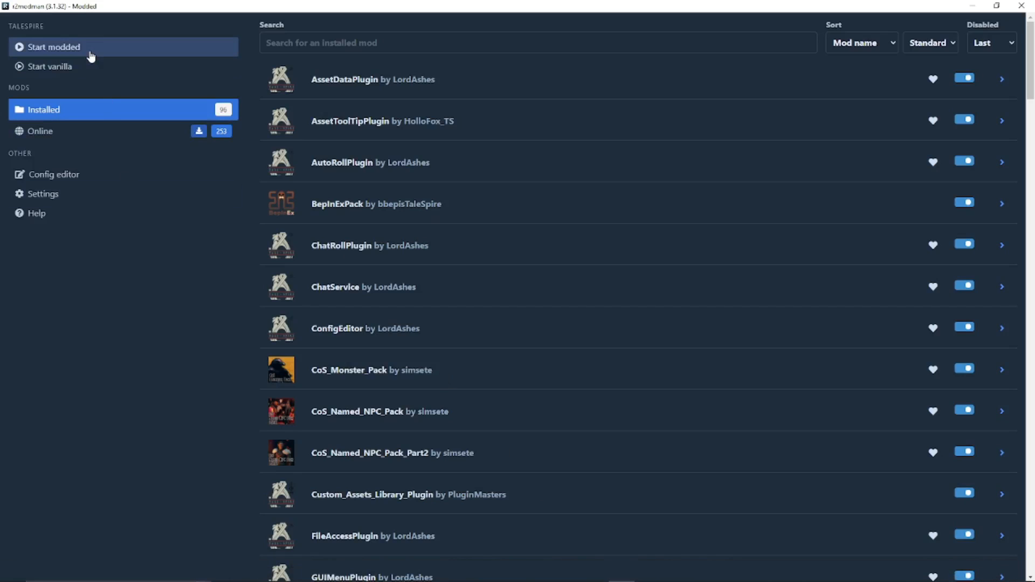
{"action": "left_click", "coordinate": [52, 47]}
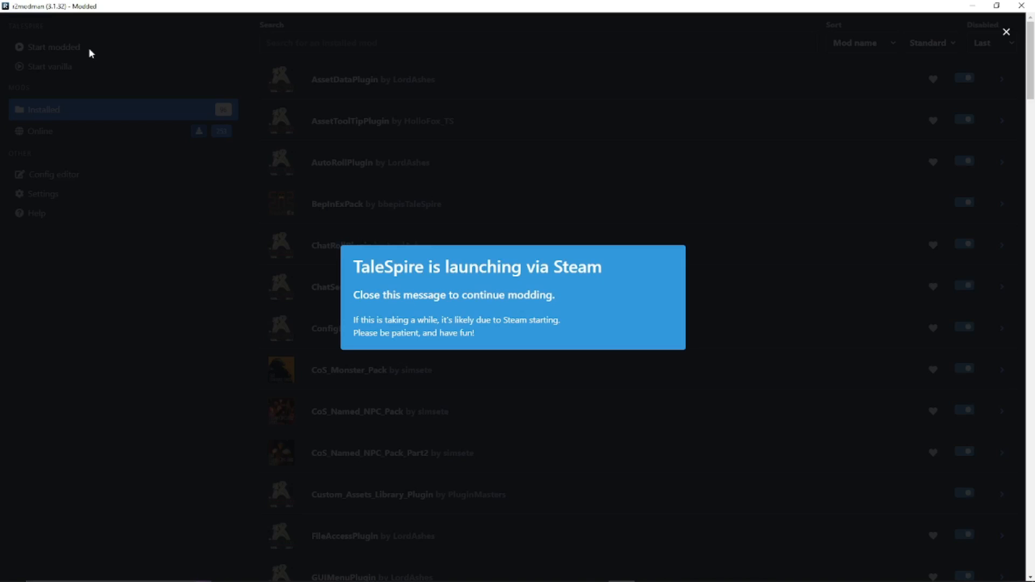
{"action": "left_click", "coordinate": [1006, 31]}
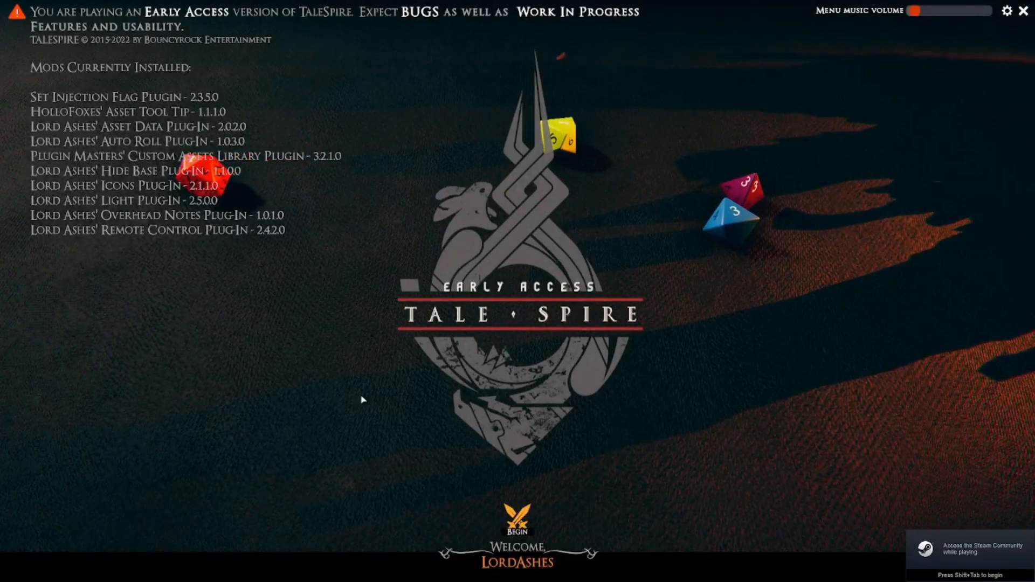
{"action": "mouse_move", "coordinate": [419, 231]}
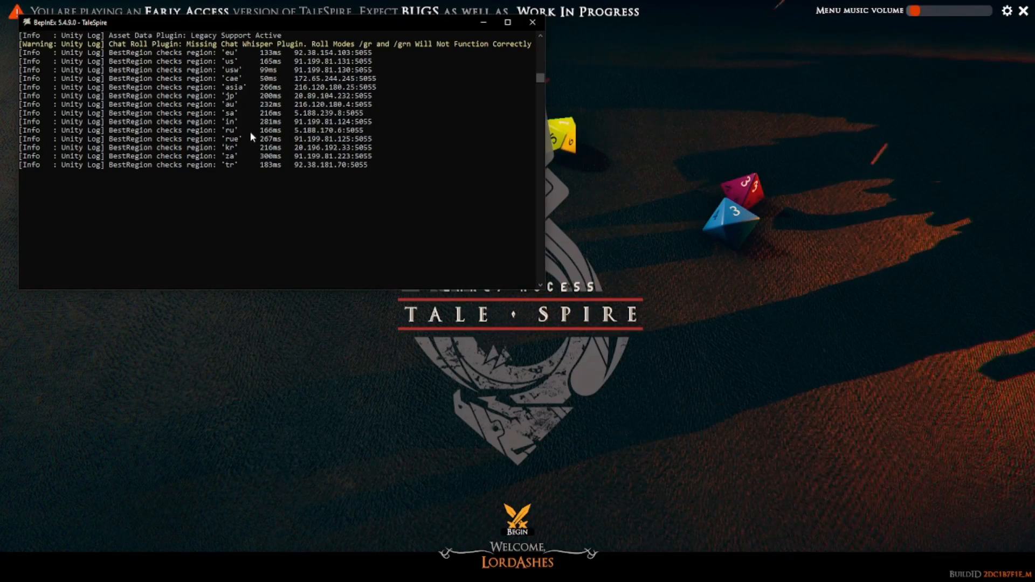
{"action": "mouse_move", "coordinate": [207, 174]}
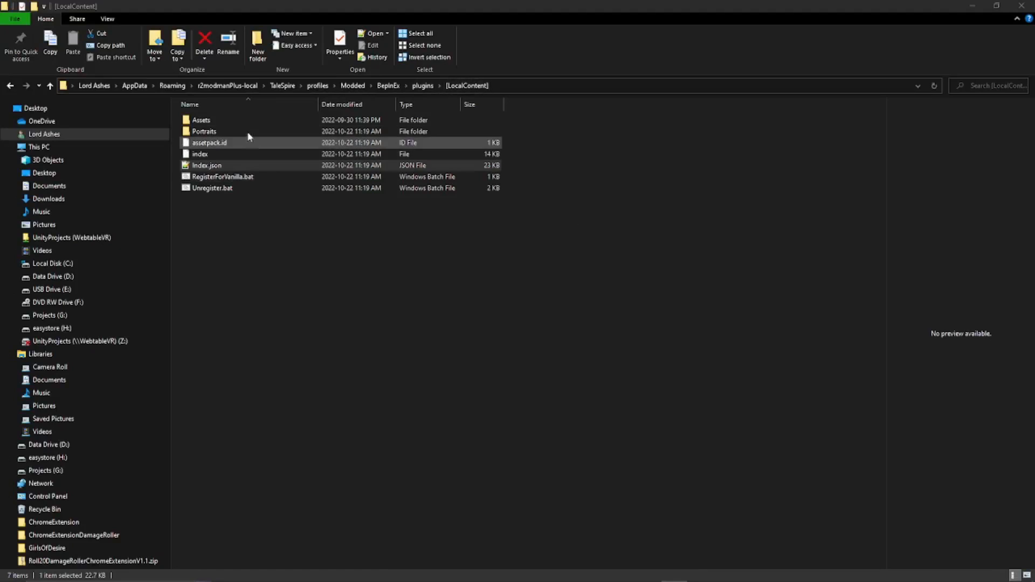
{"action": "left_click", "coordinate": [205, 165]}
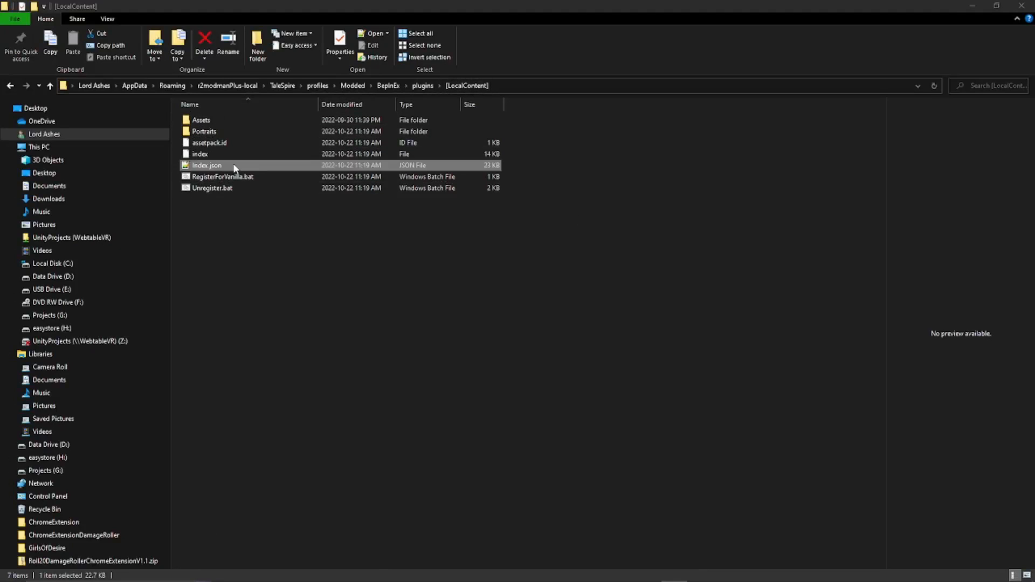
{"action": "left_click", "coordinate": [201, 120]}
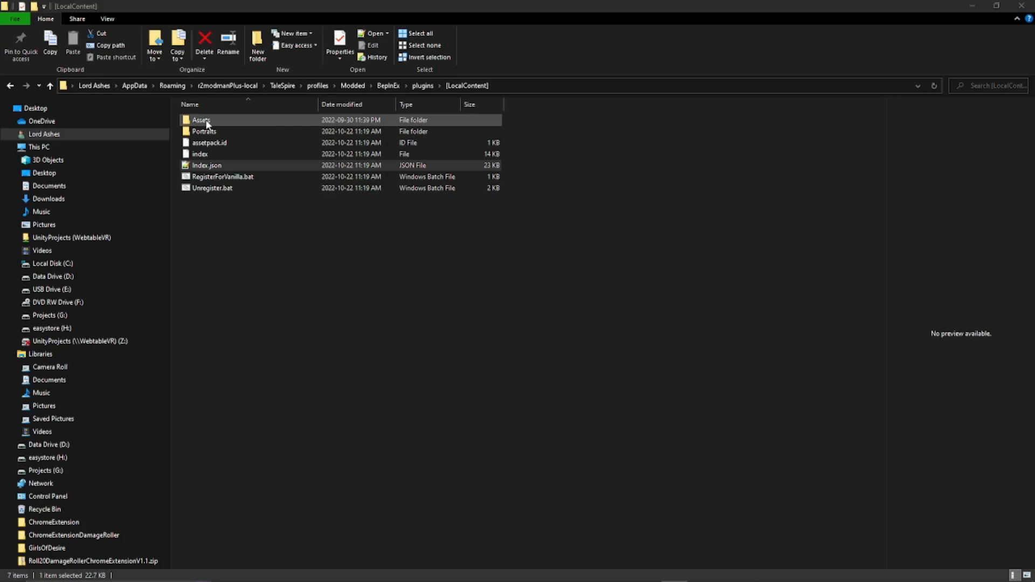
{"action": "left_click", "coordinate": [203, 131]}
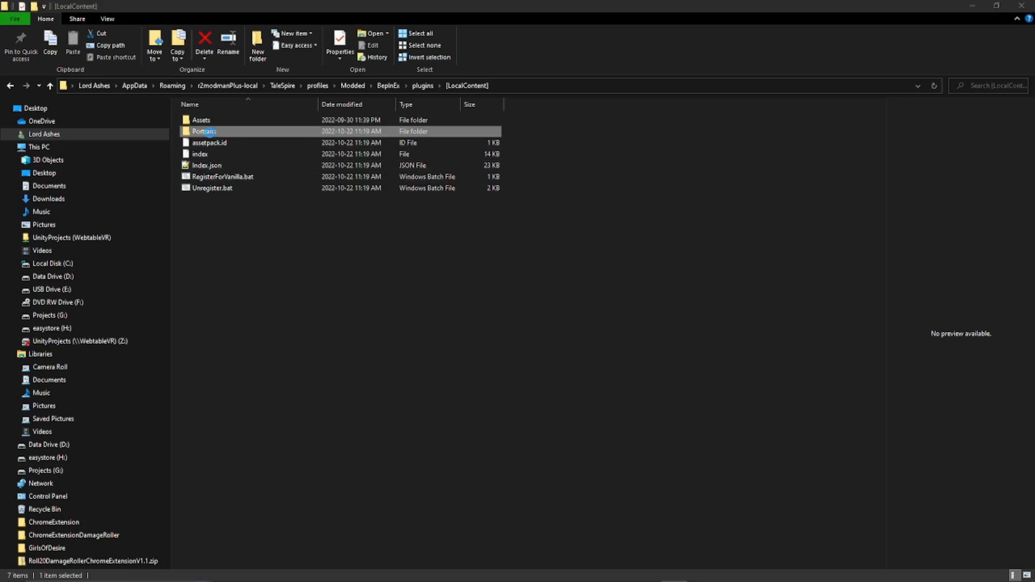
{"action": "left_click", "coordinate": [236, 235]}
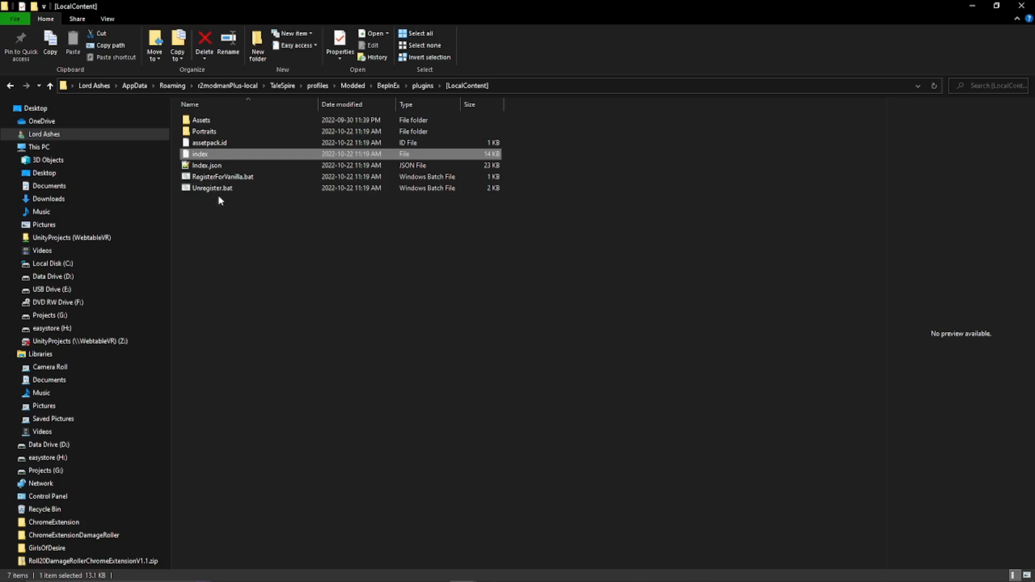
{"action": "left_click", "coordinate": [207, 165]}
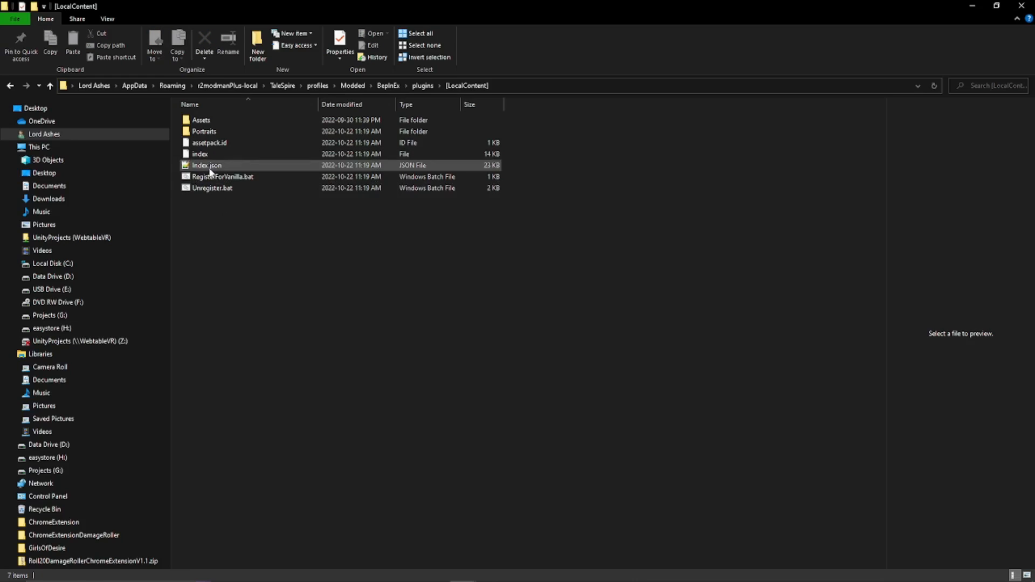
{"action": "left_click", "coordinate": [200, 154]}
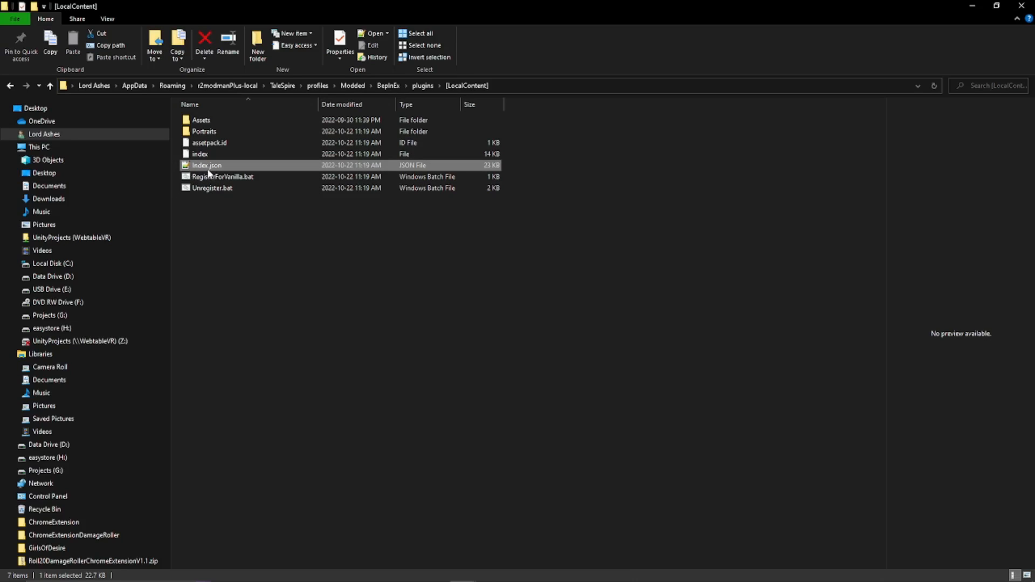
{"action": "left_click", "coordinate": [216, 205]}
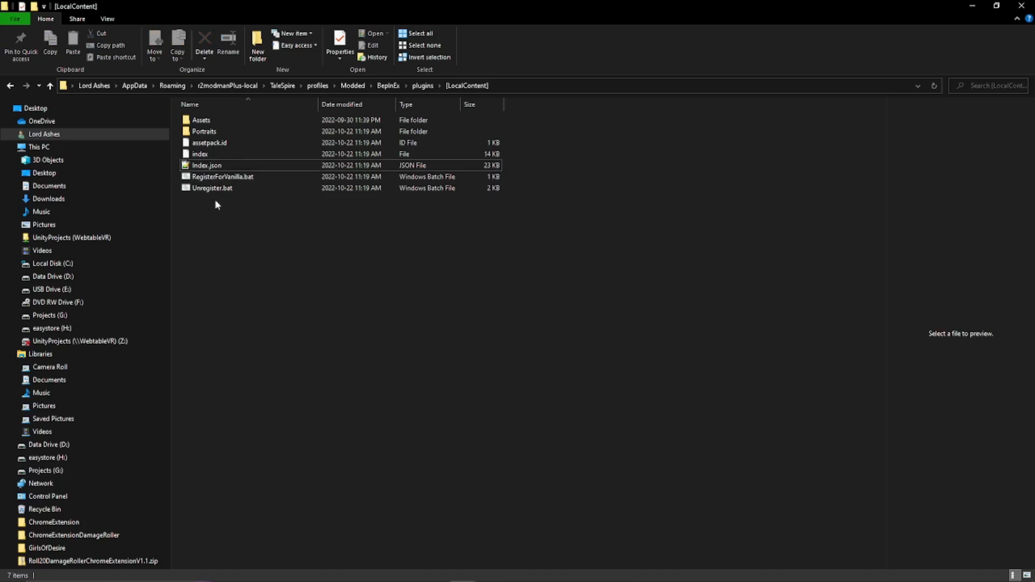
{"action": "left_click", "coordinate": [206, 165]}
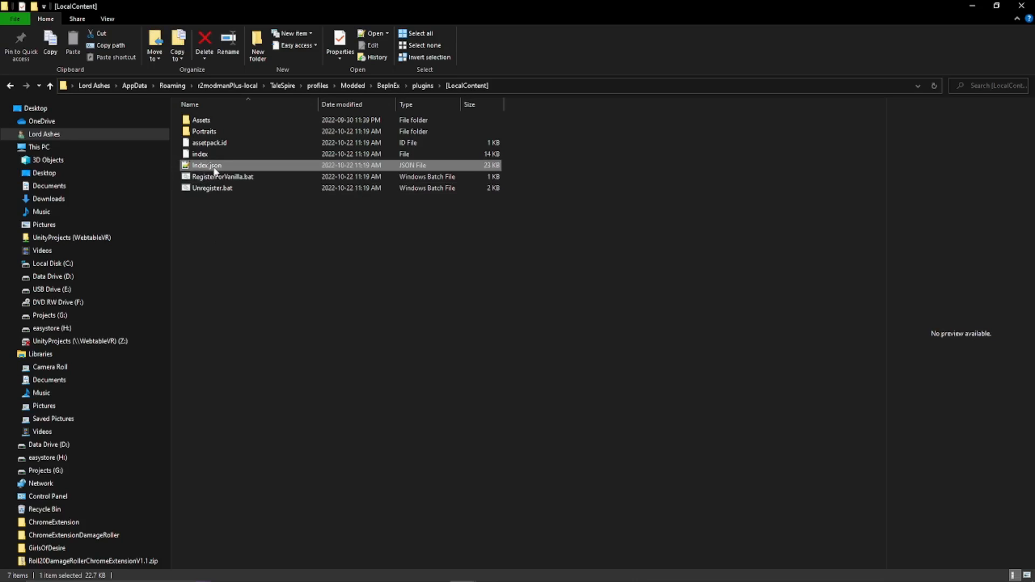
{"action": "mouse_move", "coordinate": [225, 213]}
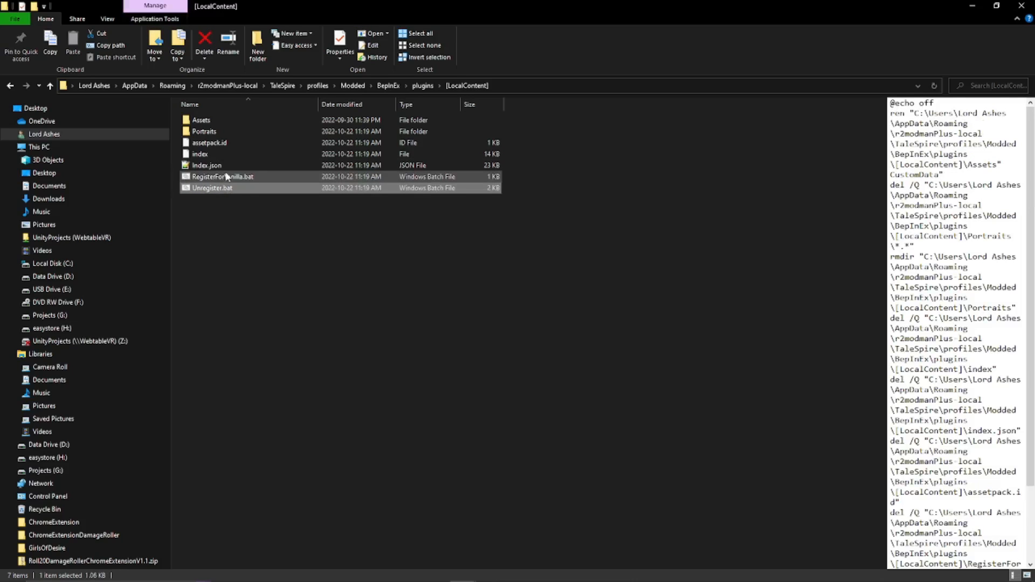
Clear the selection and preview RegisterForVanilla.bat, showing its mklink registration commands
{"action": "left_click", "coordinate": [250, 230]}
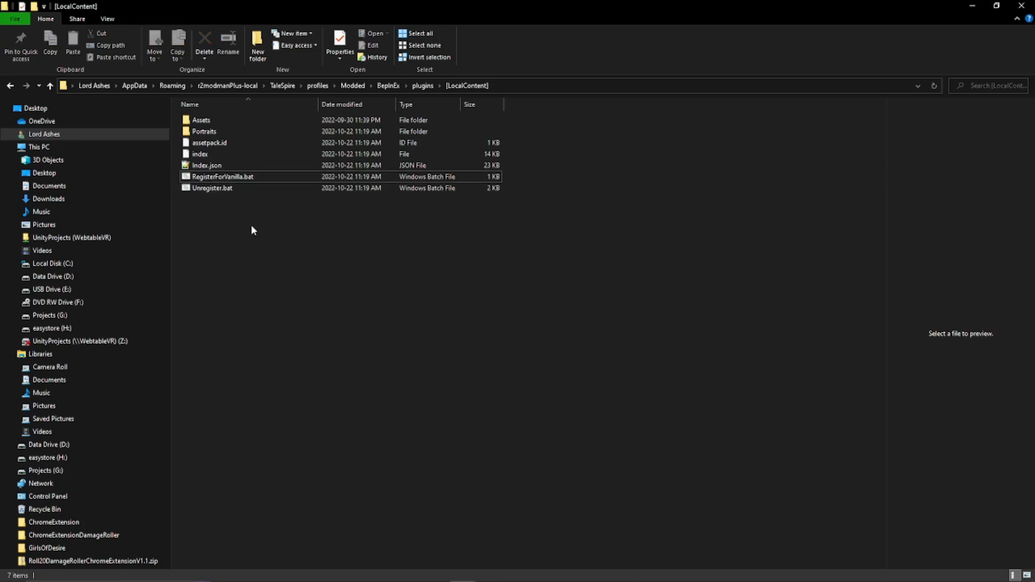
{"action": "left_click", "coordinate": [223, 177]}
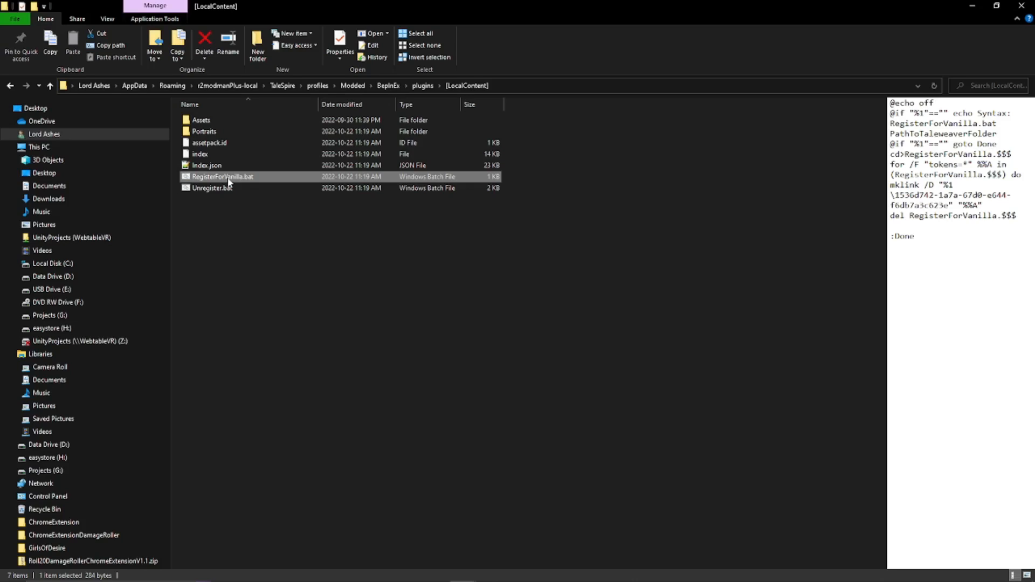
{"action": "mouse_move", "coordinate": [228, 177]}
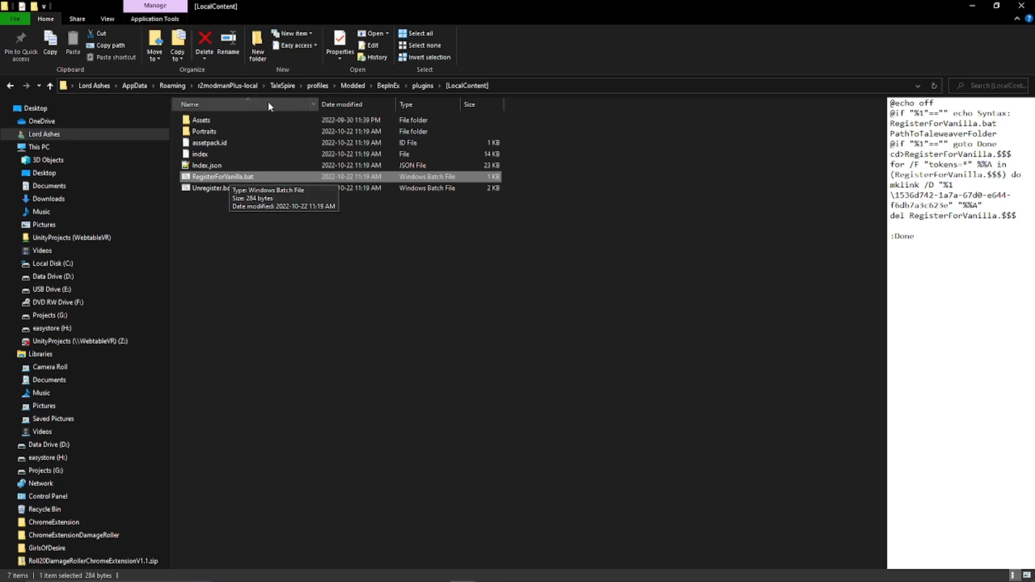
{"action": "mouse_move", "coordinate": [221, 195]}
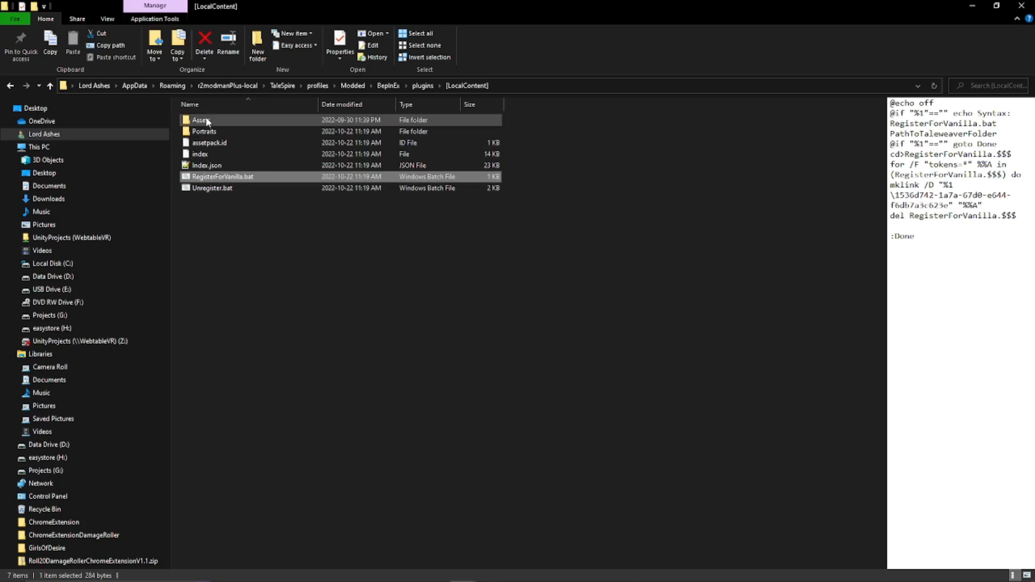
{"action": "mouse_move", "coordinate": [201, 120]}
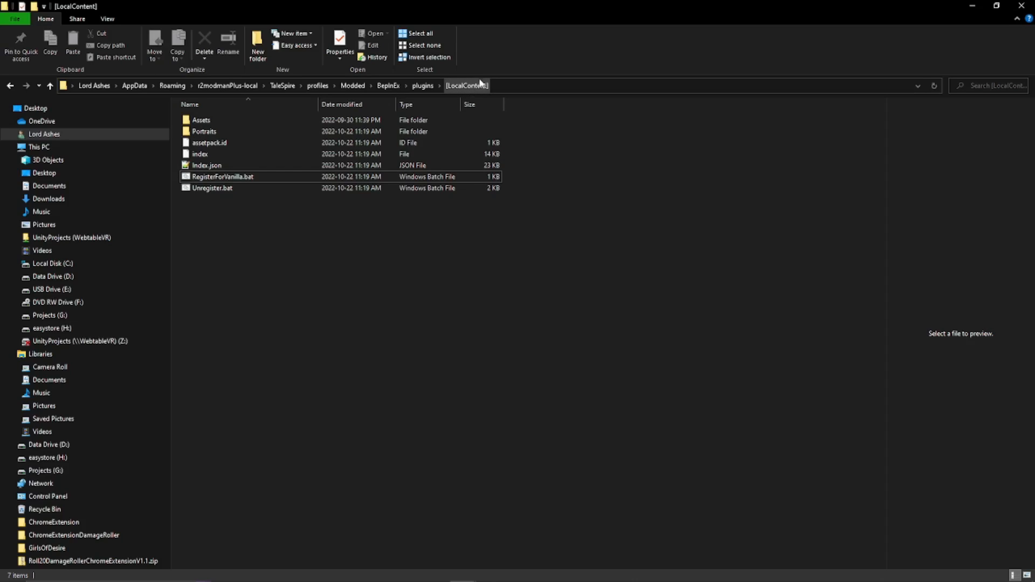
Return to the BepInEx plugins folder and copy the [LocalContent] folder
{"action": "left_click", "coordinate": [200, 153]}
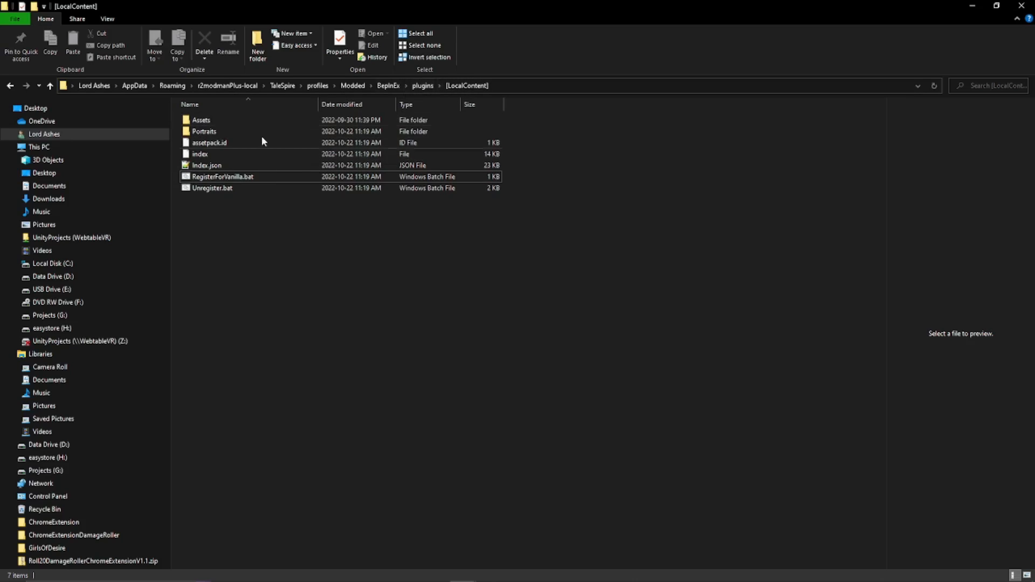
{"action": "mouse_move", "coordinate": [227, 202]}
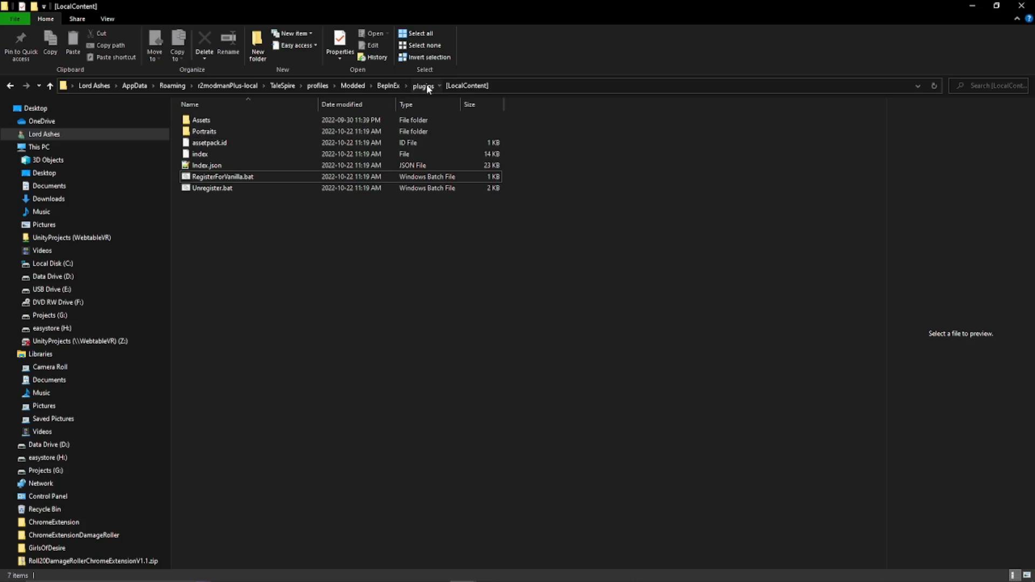
{"action": "left_click", "coordinate": [421, 85]}
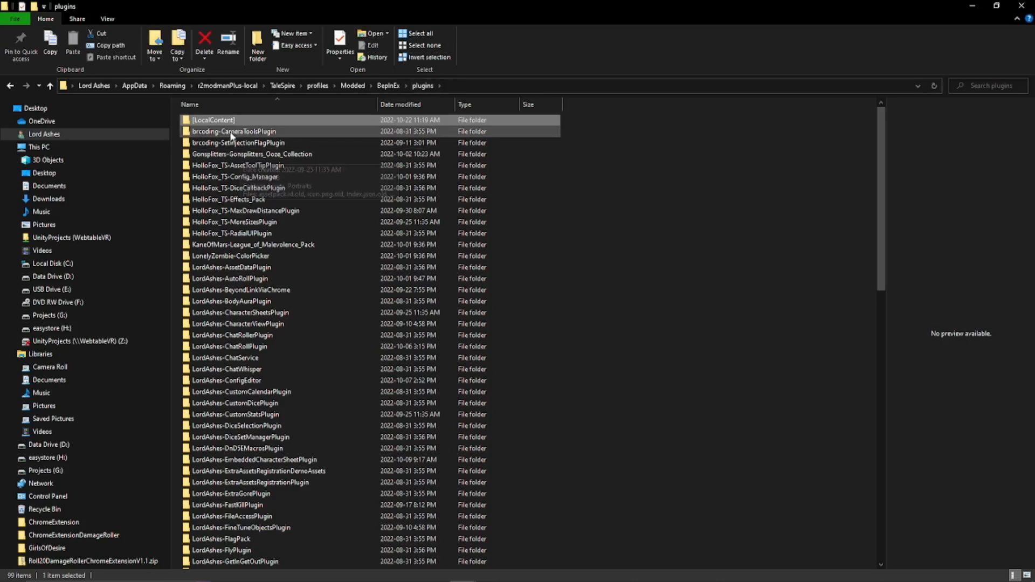
{"action": "right_click", "coordinate": [212, 120]}
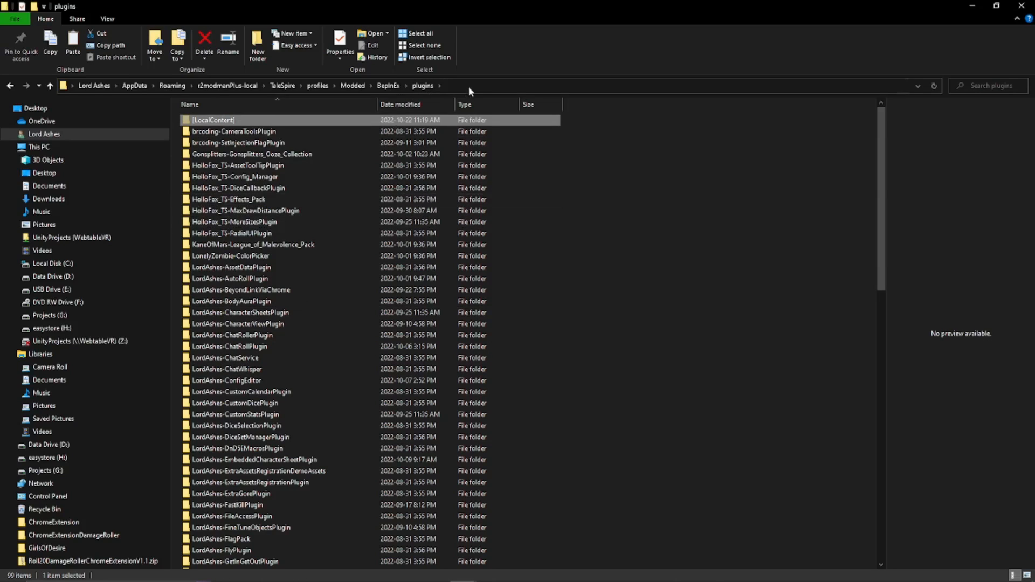
Go to D:\steam\steamapps\common\TaleSpire using the address bar autocomplete
{"action": "left_click", "coordinate": [468, 86]}
{"action": "type", "text": "D:\\"}
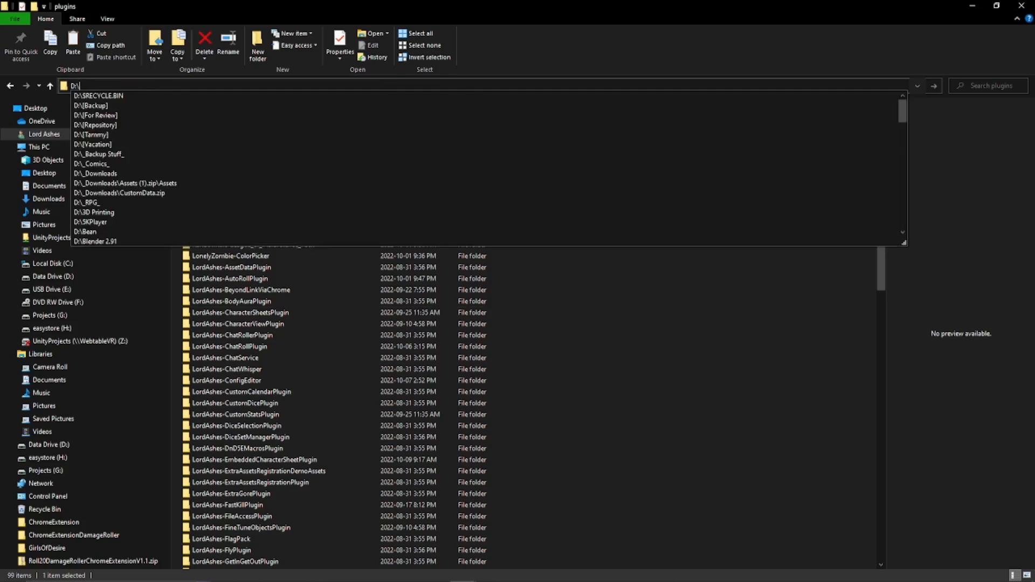
{"action": "type", "text": "steam\\steamapps\\common\\"}
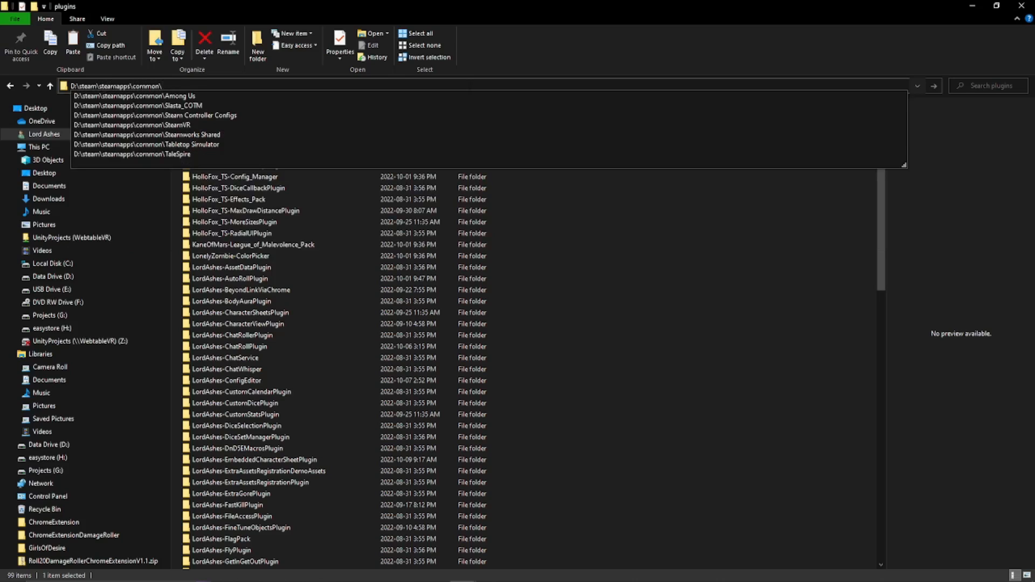
{"action": "left_click", "coordinate": [132, 154]}
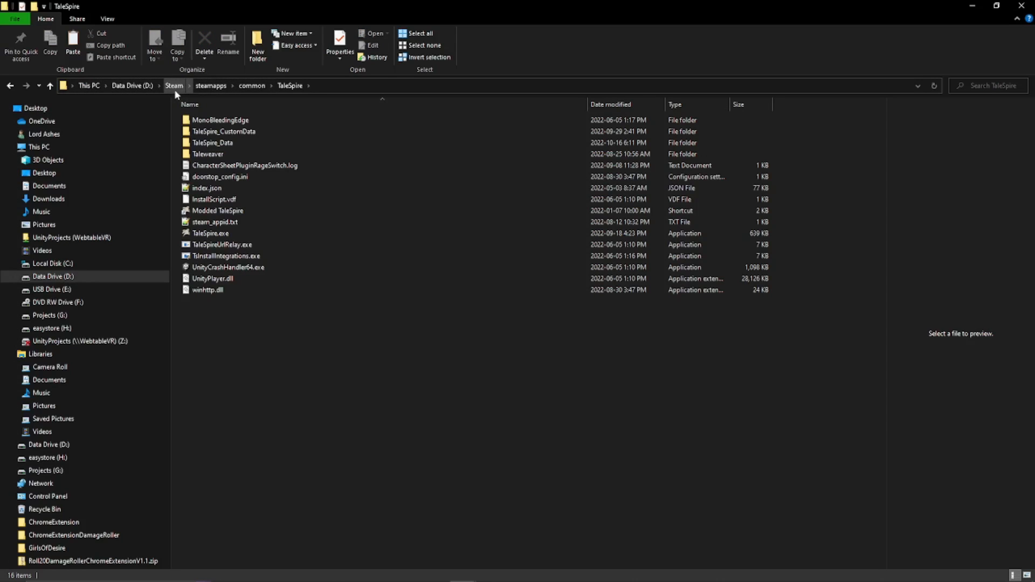
{"action": "mouse_move", "coordinate": [260, 83]}
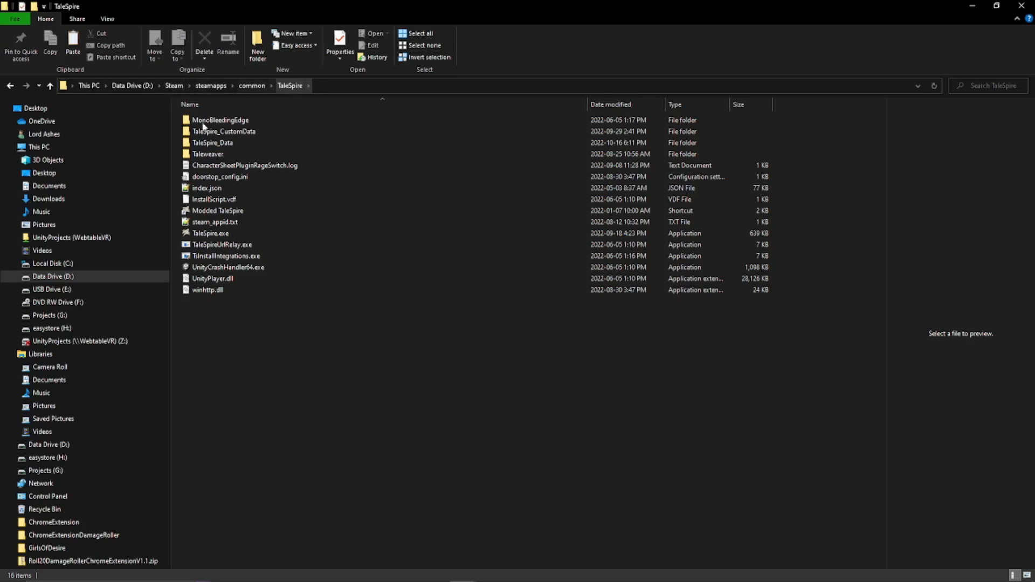
Open TaleSpire's Taleweaver folder and inspect its Tutorials and two GUID-named pack folders
{"action": "left_click", "coordinate": [217, 210]}
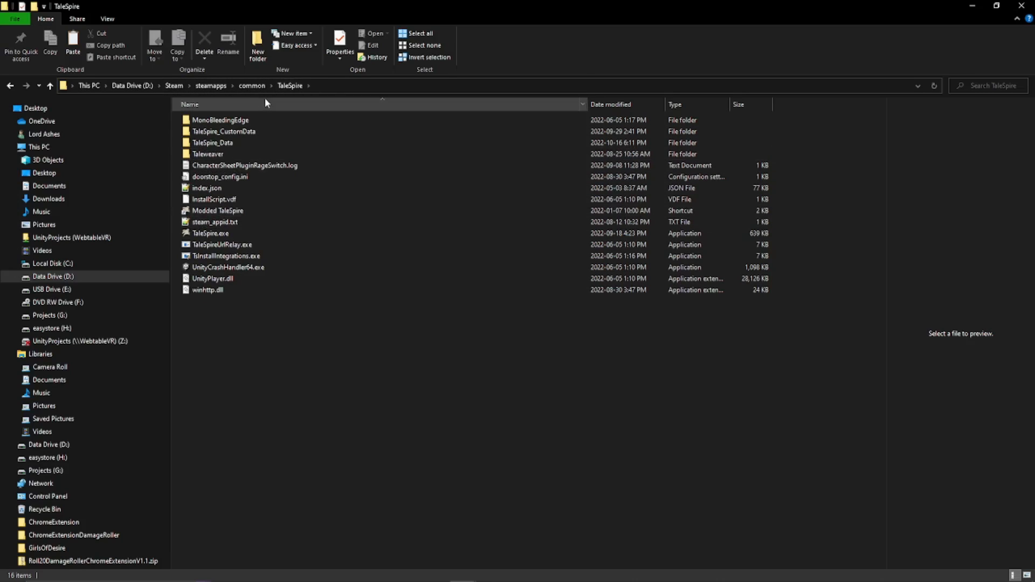
{"action": "left_click", "coordinate": [213, 142]}
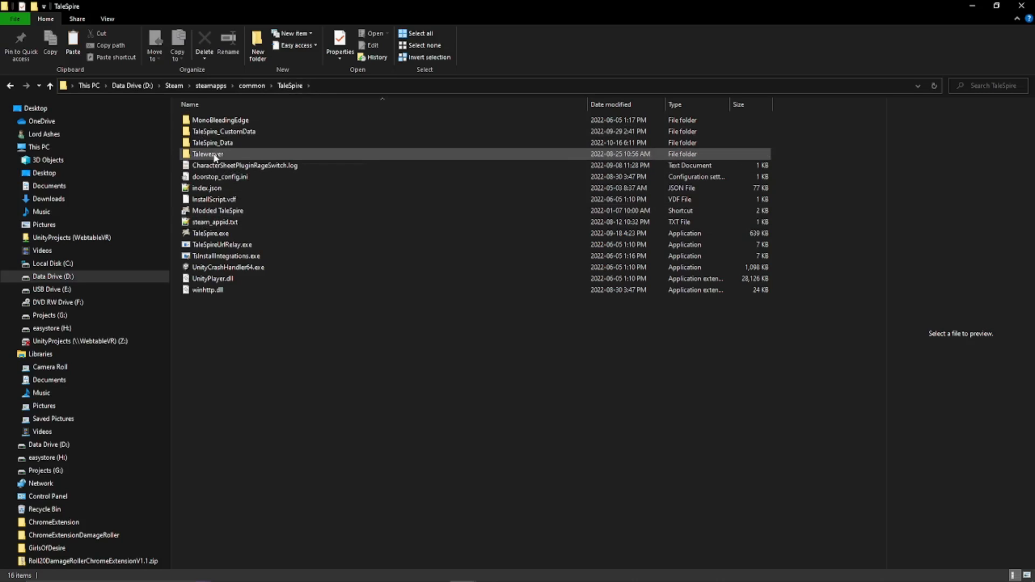
{"action": "double_click", "coordinate": [207, 154]}
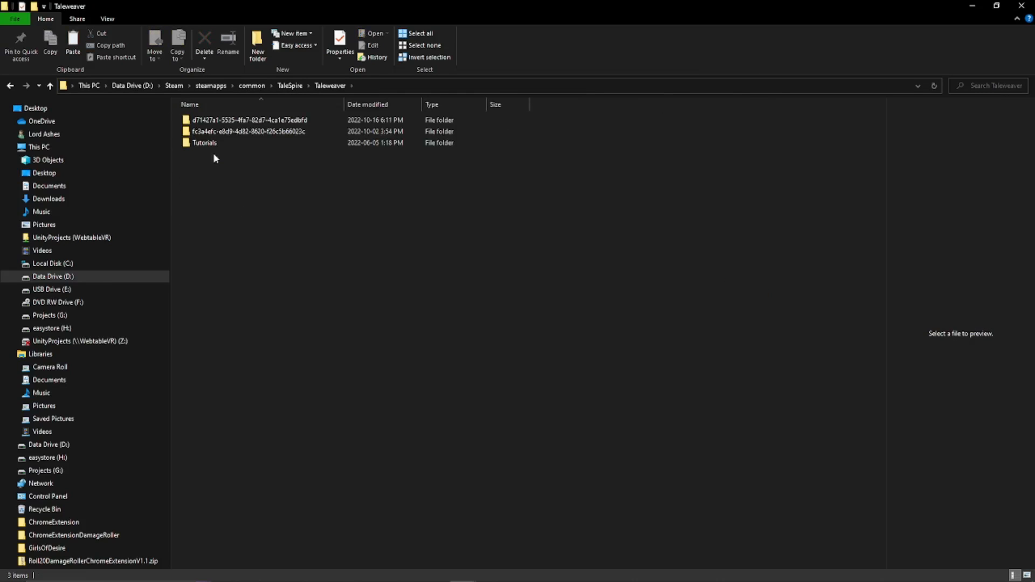
{"action": "left_click", "coordinate": [204, 143]}
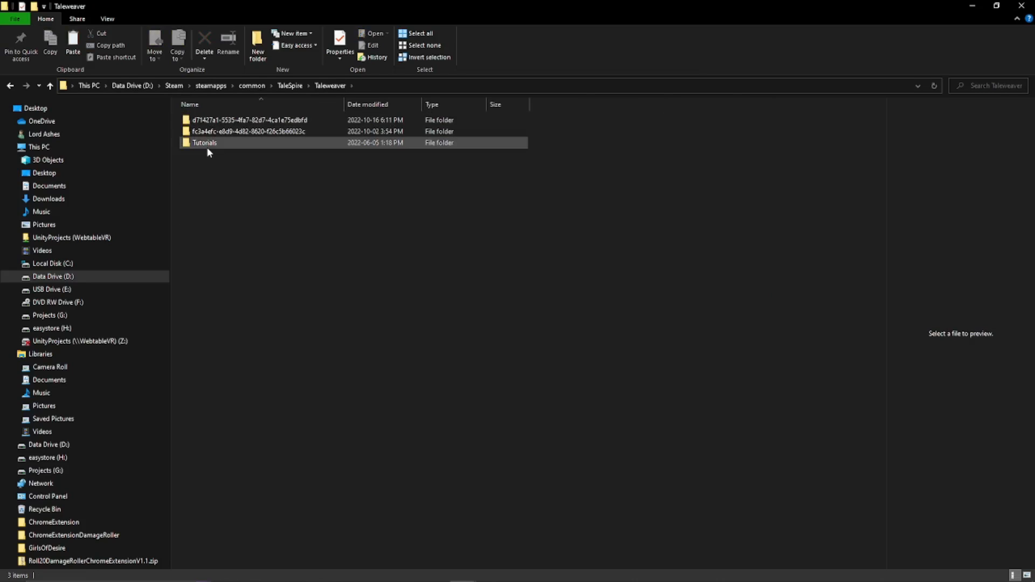
{"action": "left_click", "coordinate": [251, 130]}
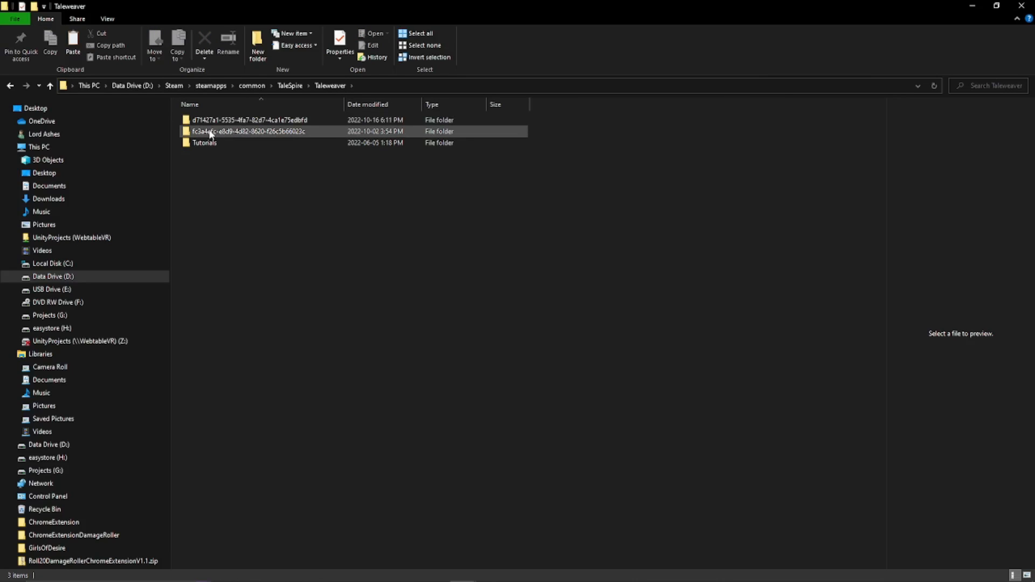
{"action": "left_click", "coordinate": [220, 176]}
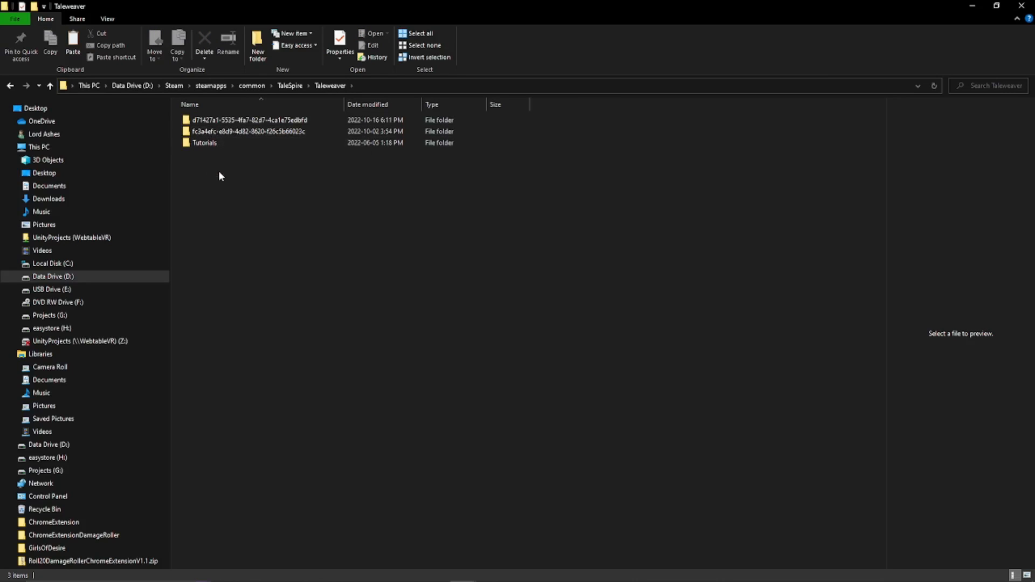
{"action": "left_click", "coordinate": [247, 119]}
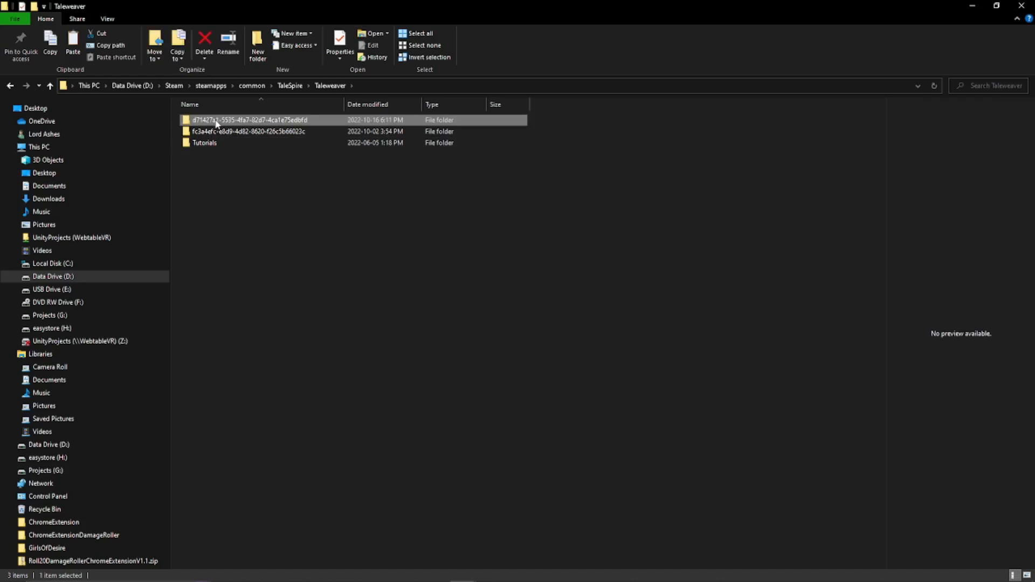
{"action": "left_click", "coordinate": [248, 130]}
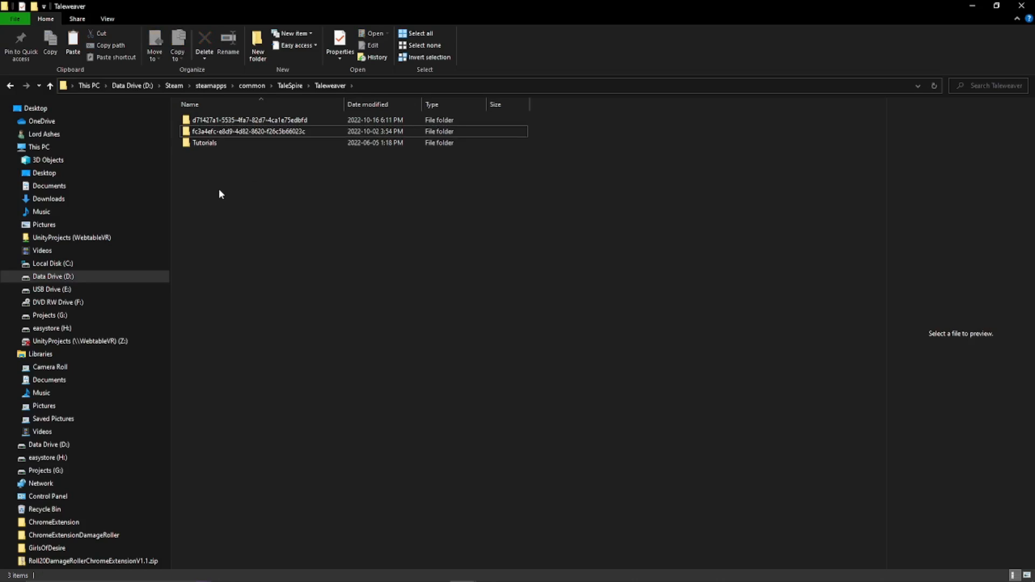
{"action": "mouse_move", "coordinate": [255, 167]}
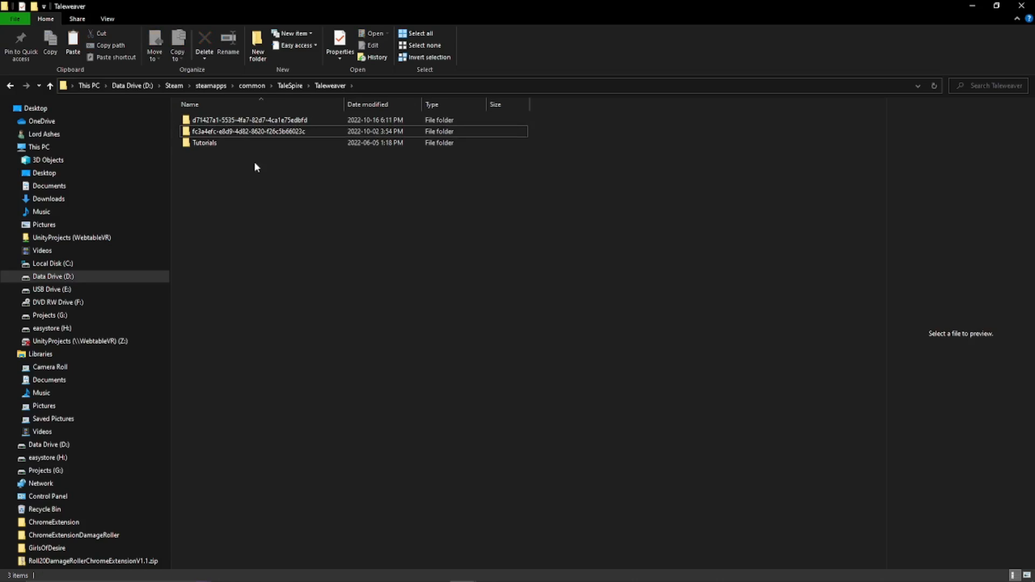
{"action": "mouse_move", "coordinate": [252, 144]}
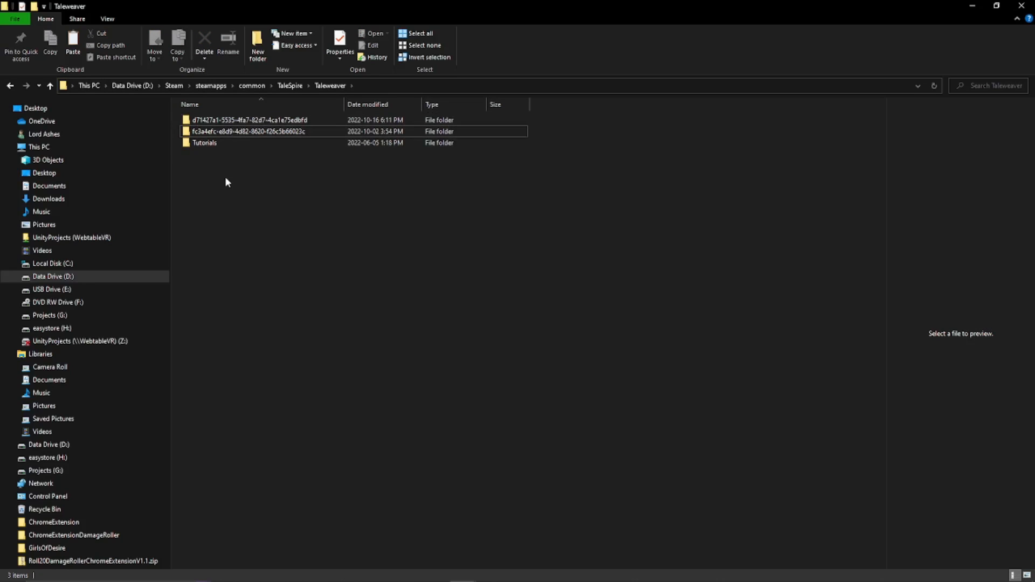
{"action": "mouse_move", "coordinate": [226, 185]}
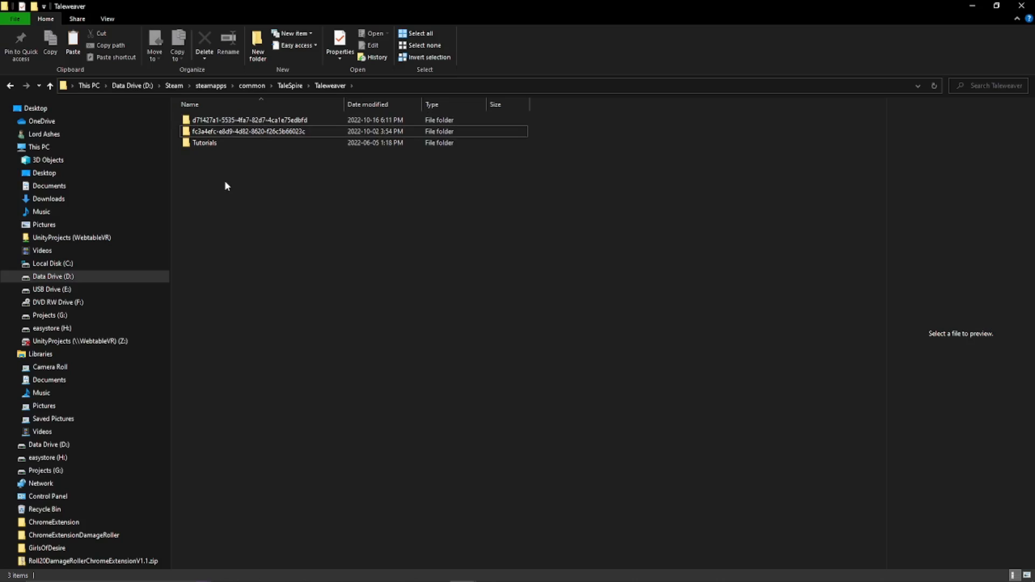
Paste the copied [LocalContent] folder into Taleweaver beside the GUID pack folders
{"action": "right_click", "coordinate": [226, 186]}
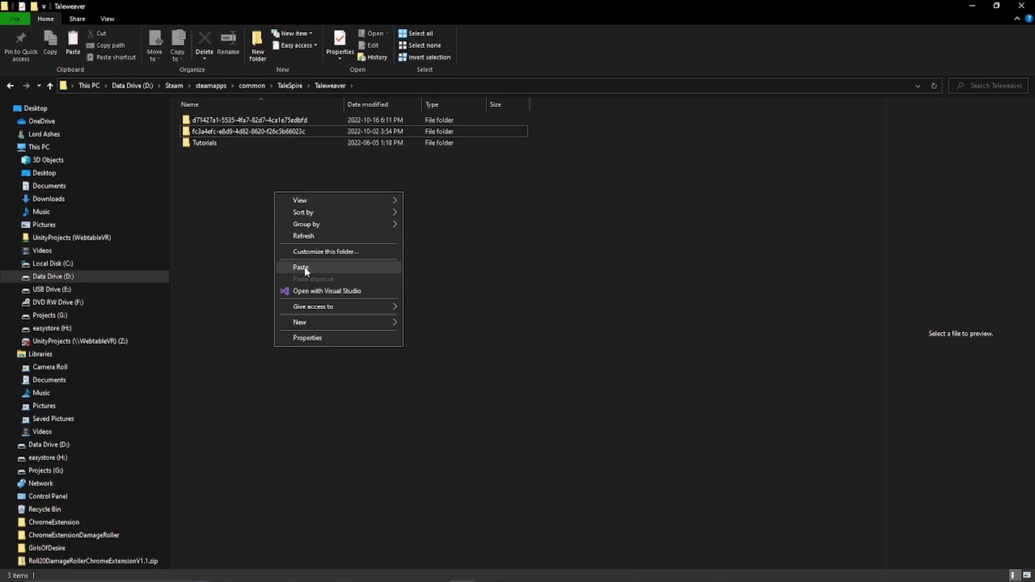
{"action": "left_click", "coordinate": [301, 267]}
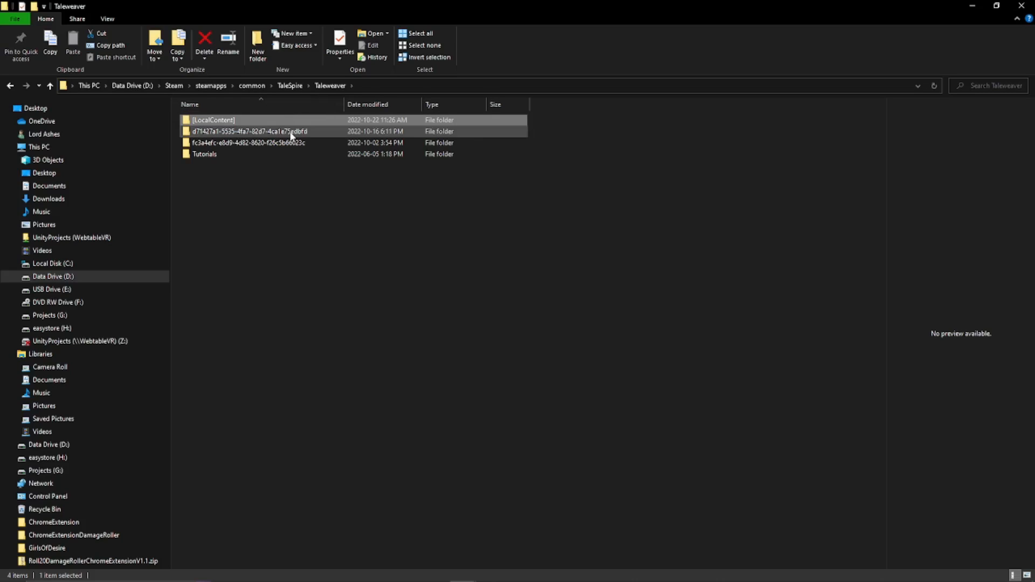
{"action": "left_click", "coordinate": [264, 132]}
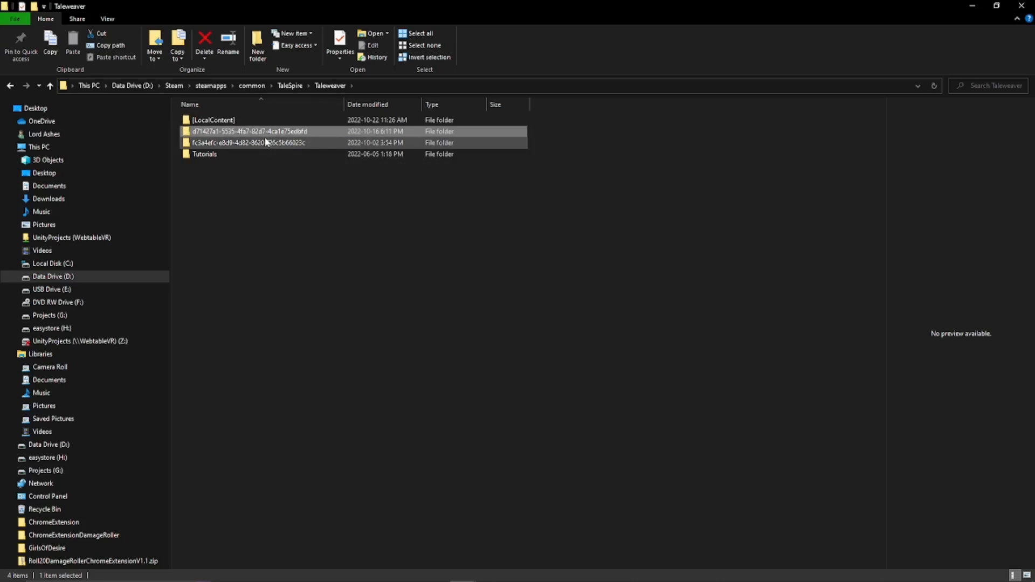
{"action": "mouse_move", "coordinate": [264, 142]}
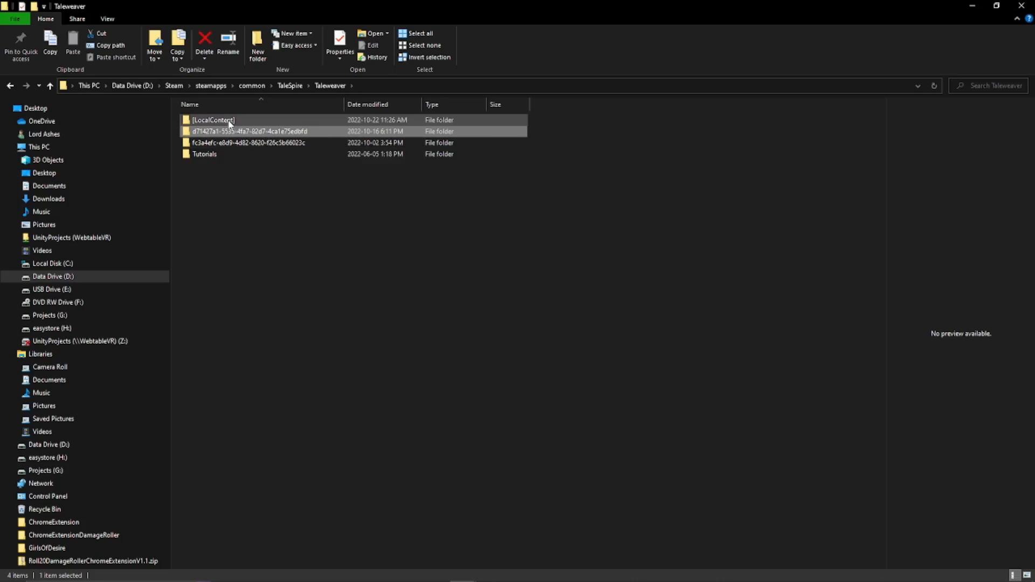
Enter the pasted [LocalContent] folder and edit its index.json in Notepad++
{"action": "double_click", "coordinate": [213, 119]}
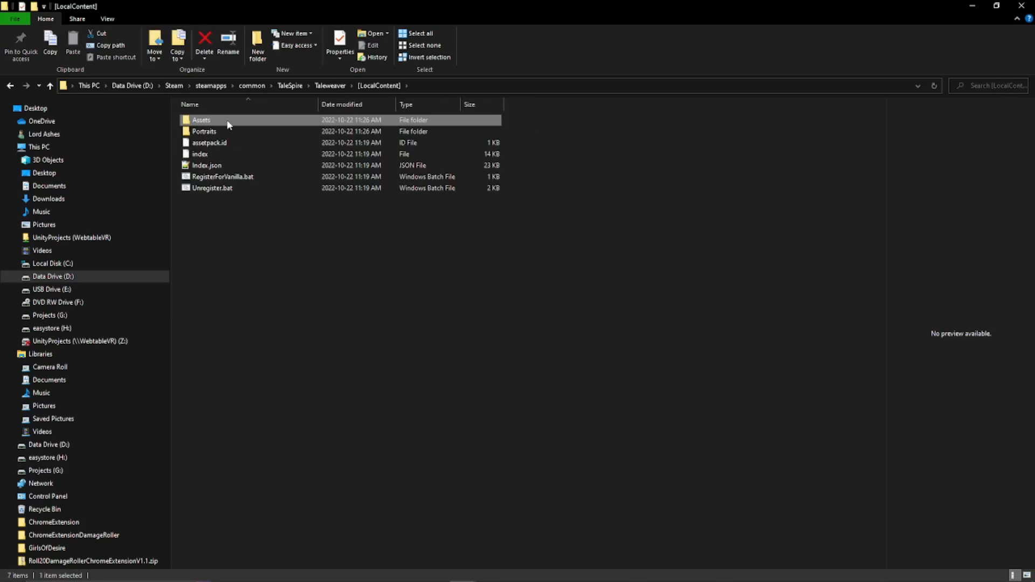
{"action": "left_click", "coordinate": [206, 165]}
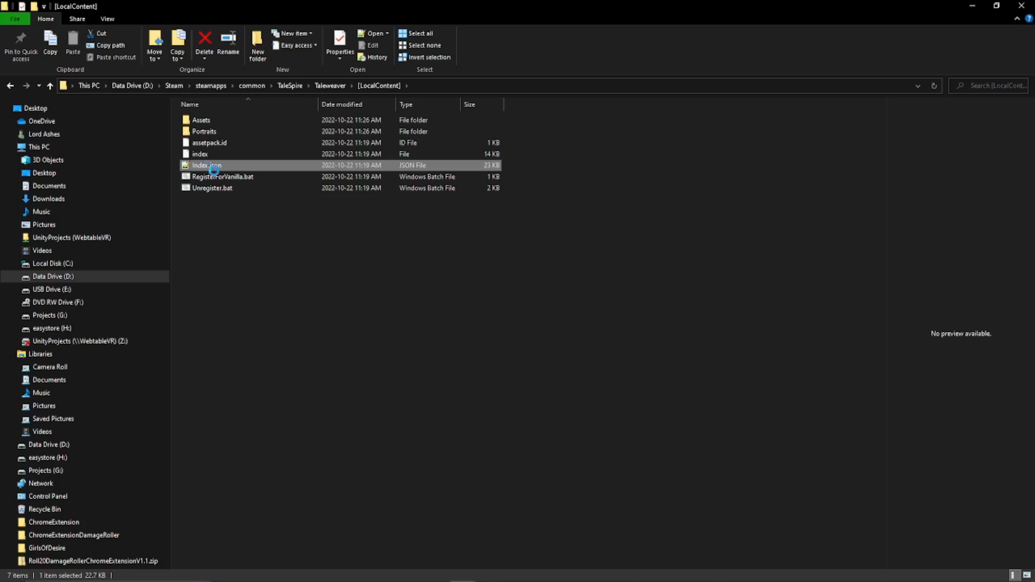
{"action": "right_click", "coordinate": [206, 165]}
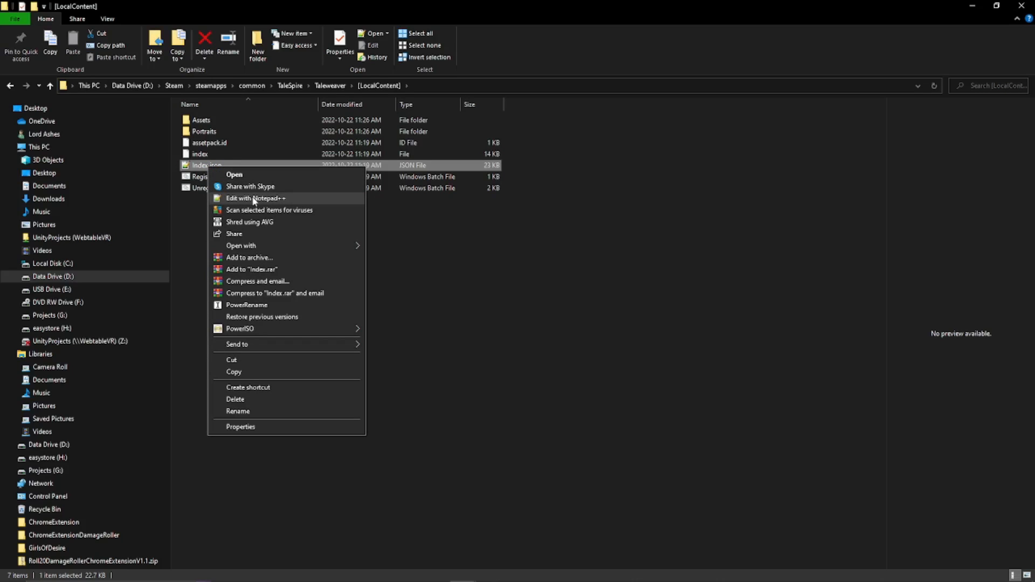
{"action": "left_click", "coordinate": [255, 198]}
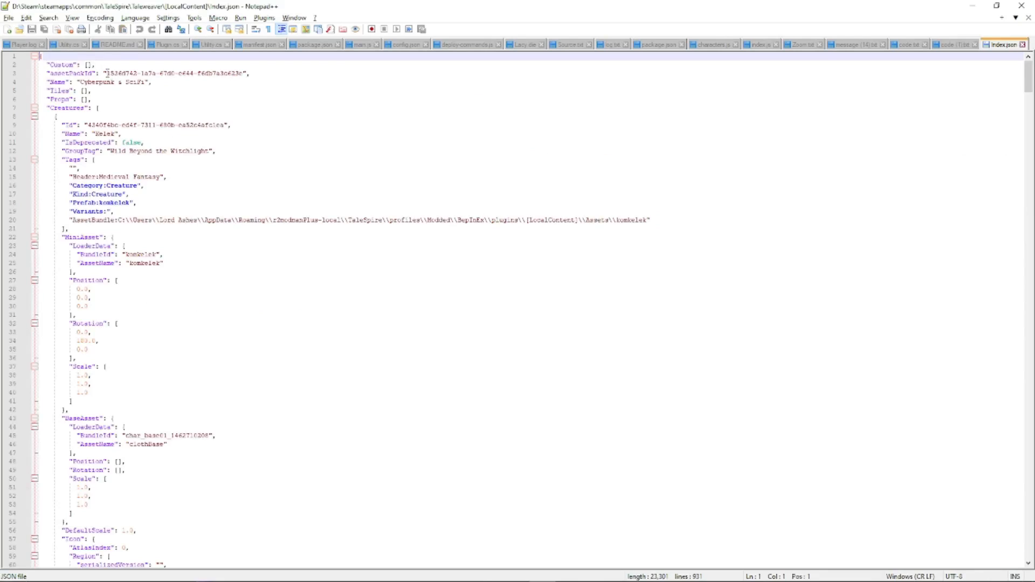
Select the AssetPackId value in index.json, then go back to the Taleweaver folder
{"action": "double_click", "coordinate": [172, 73]}
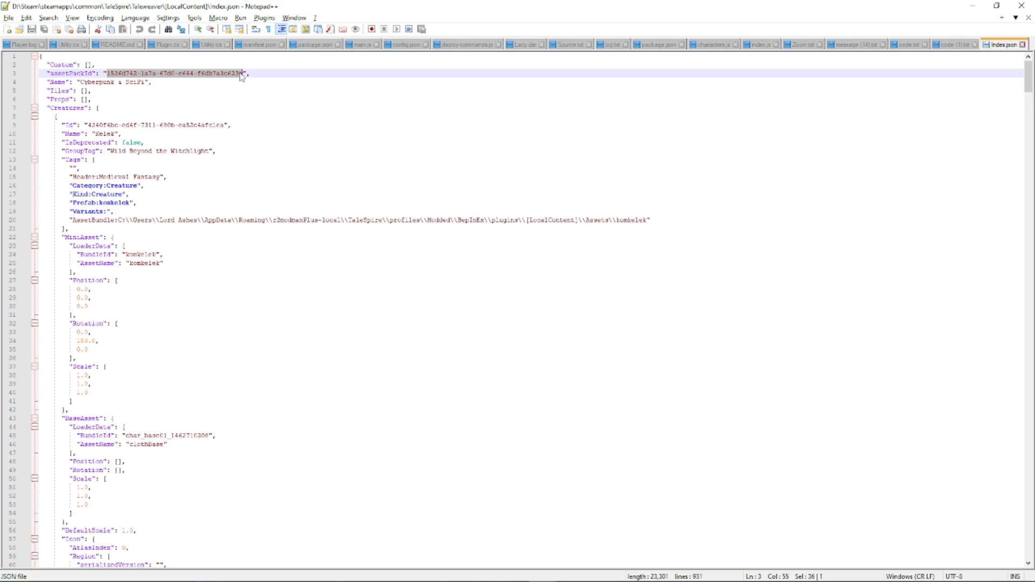
{"action": "left_click", "coordinate": [959, 44]}
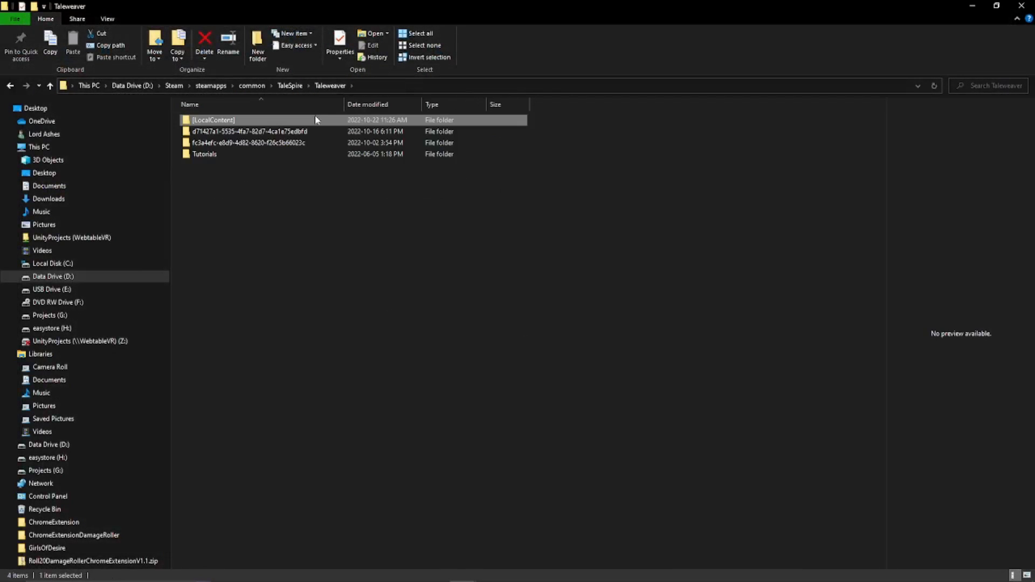
Begin renaming the [LocalContent] folder to the pack's AssetPackId
{"action": "right_click", "coordinate": [213, 119]}
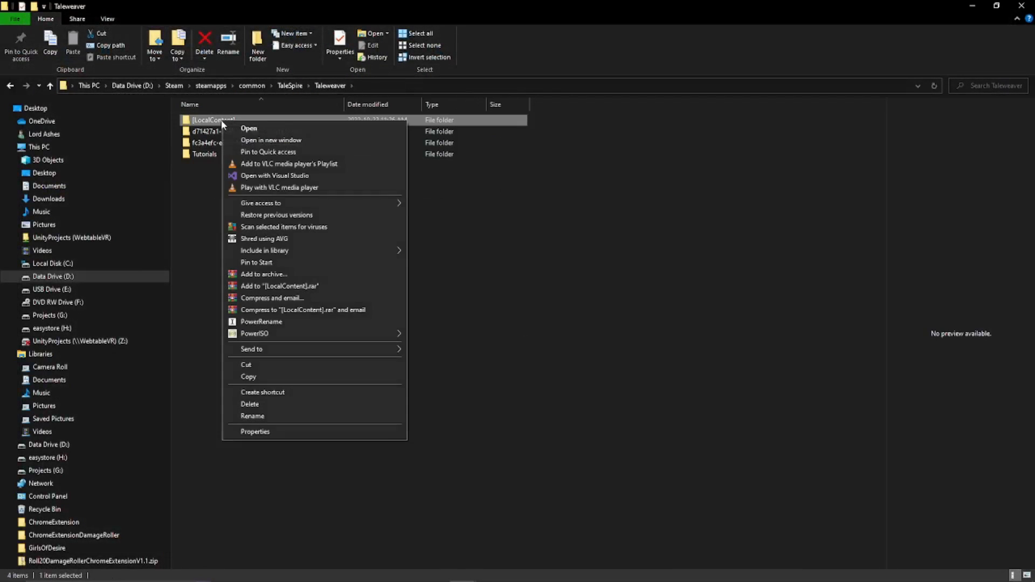
{"action": "left_click", "coordinate": [252, 416]}
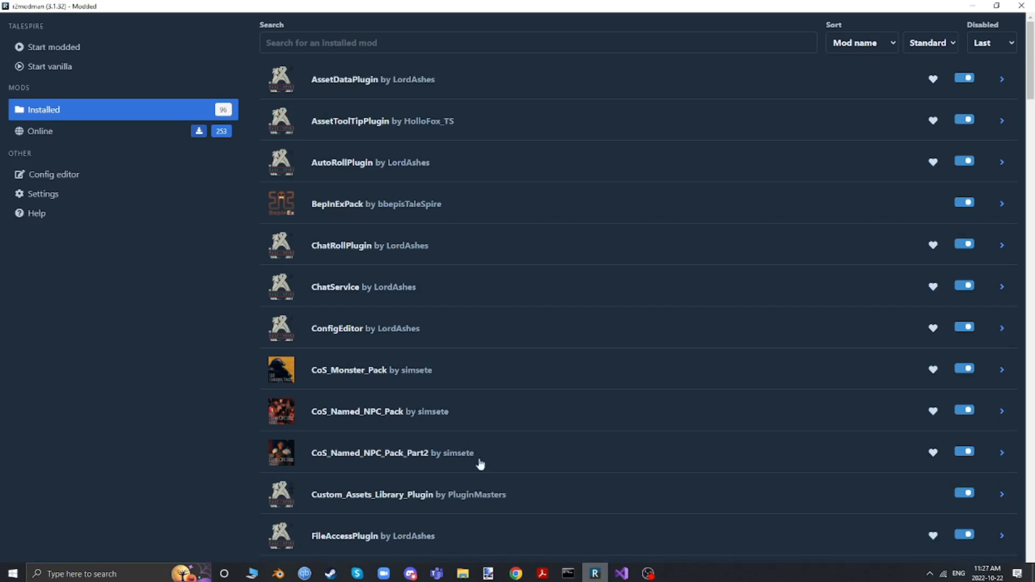
{"action": "mouse_move", "coordinate": [50, 65]}
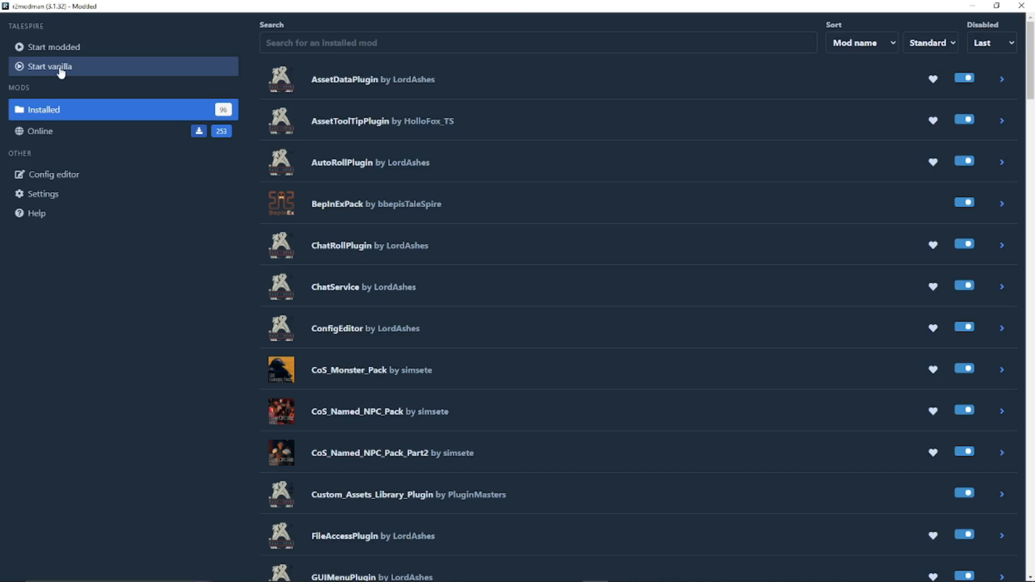
Start TaleSpire vanilla from r2modman's sidebar and dismiss the Steam launching notice
{"action": "left_click", "coordinate": [49, 65]}
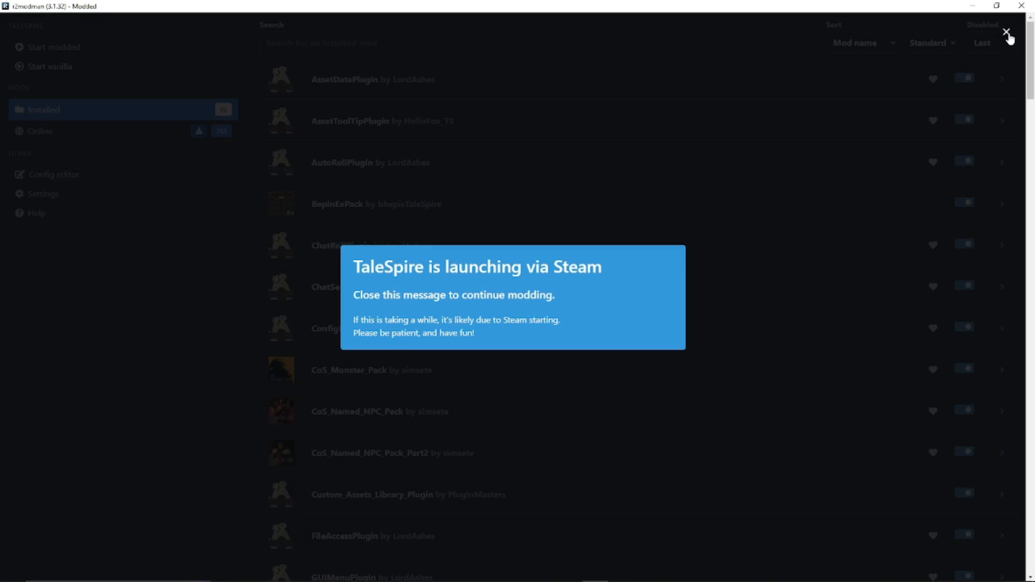
{"action": "left_click", "coordinate": [1005, 32]}
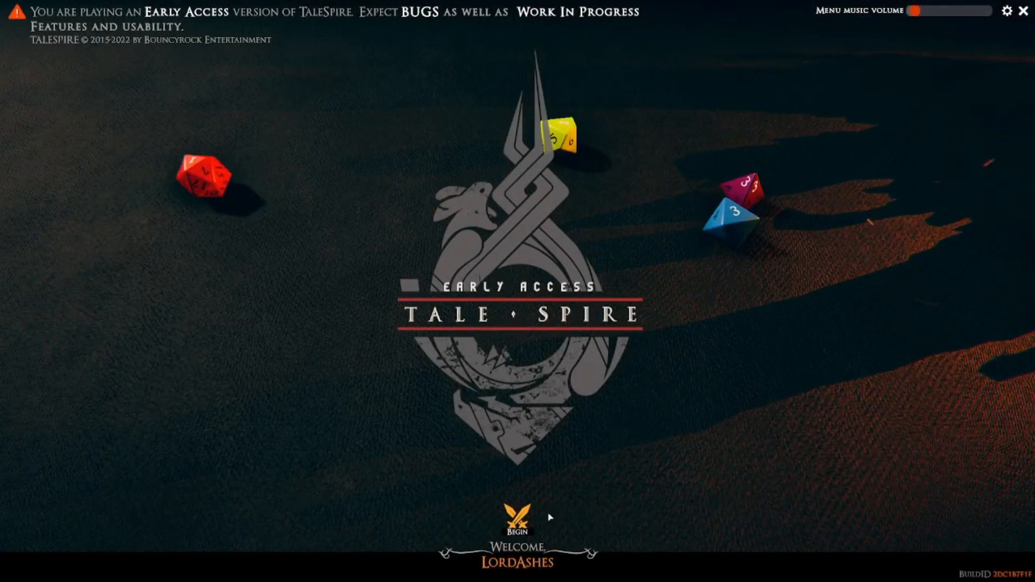
Create a campaign named TEST1 and load its empty board as GM
{"action": "left_click", "coordinate": [517, 520]}
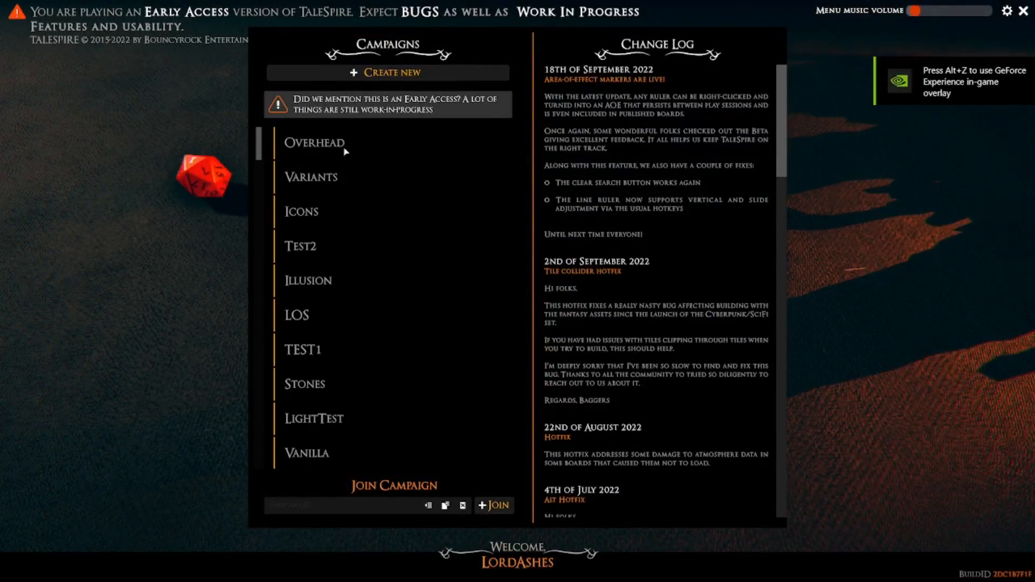
{"action": "left_click", "coordinate": [392, 72]}
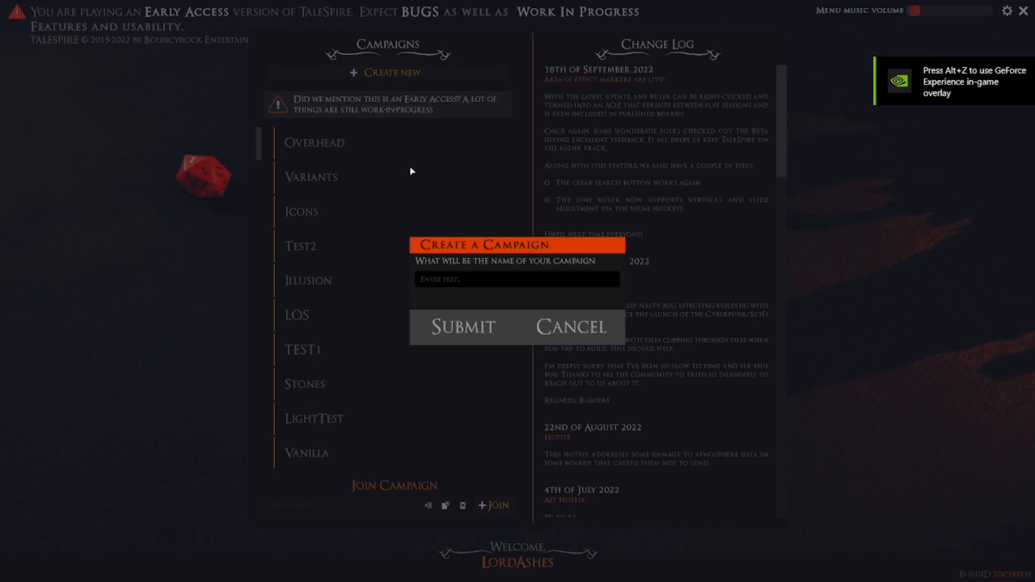
{"action": "type", "text": "TEST1"}
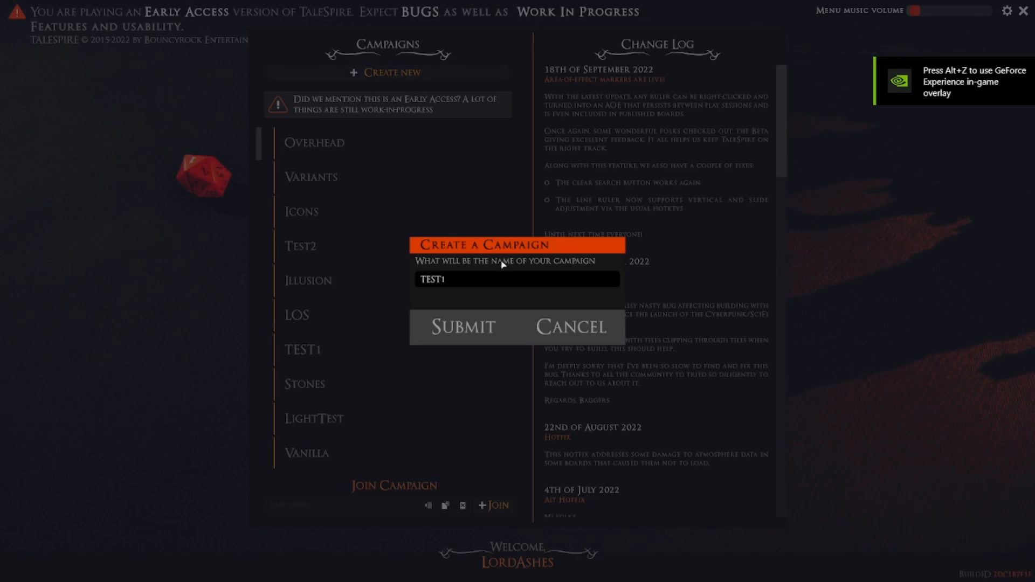
{"action": "left_click", "coordinate": [462, 327]}
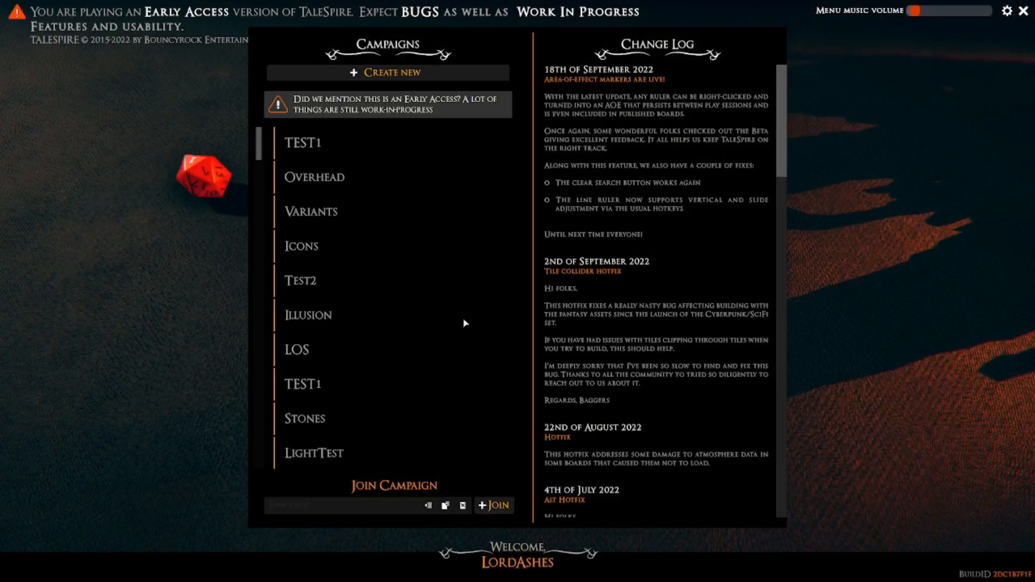
{"action": "left_click", "coordinate": [302, 142]}
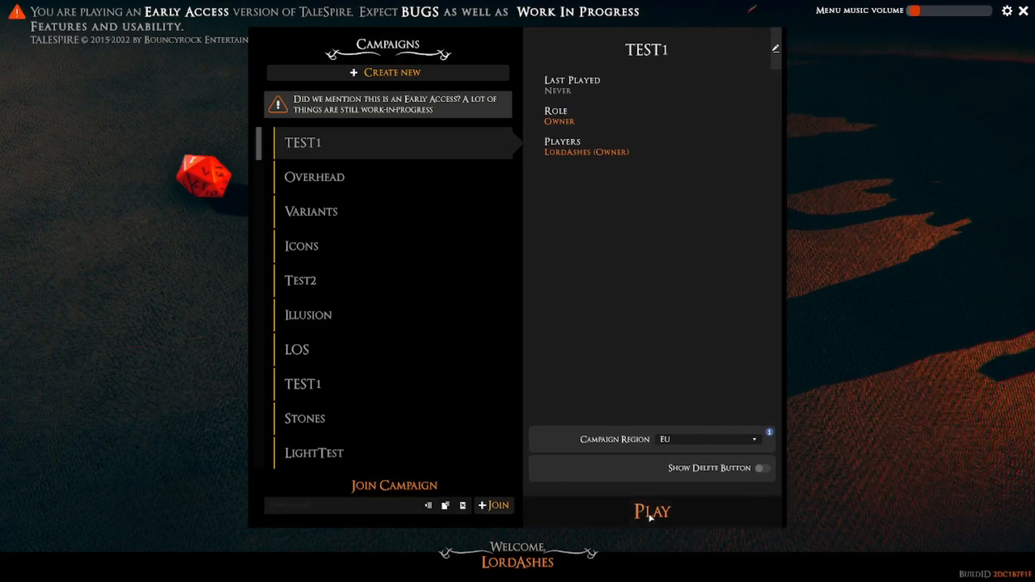
{"action": "left_click", "coordinate": [650, 512]}
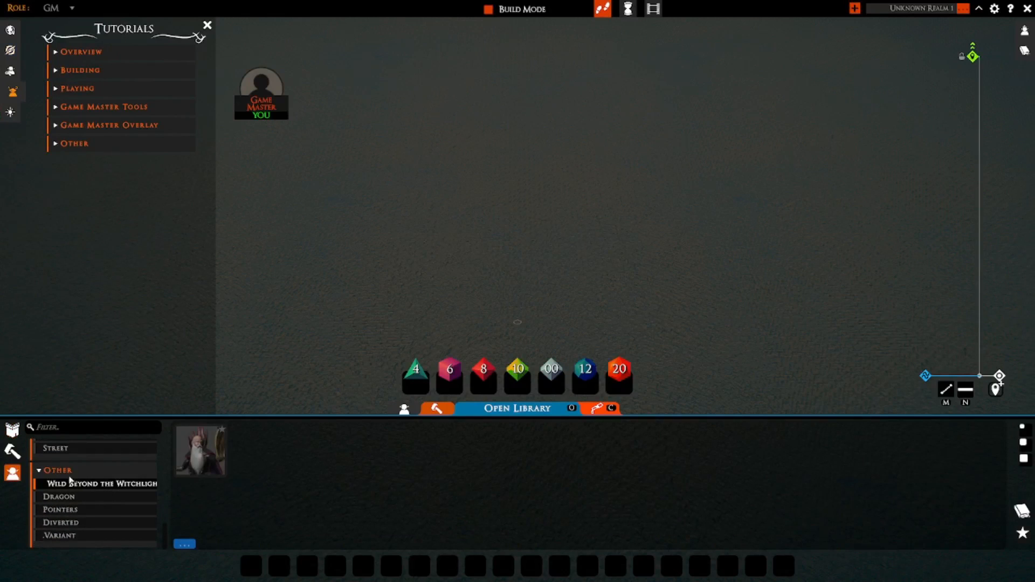
Browse the Dragon, Pointers and Variant creature categories under Other, ending on Variant's minis
{"action": "left_click", "coordinate": [59, 496]}
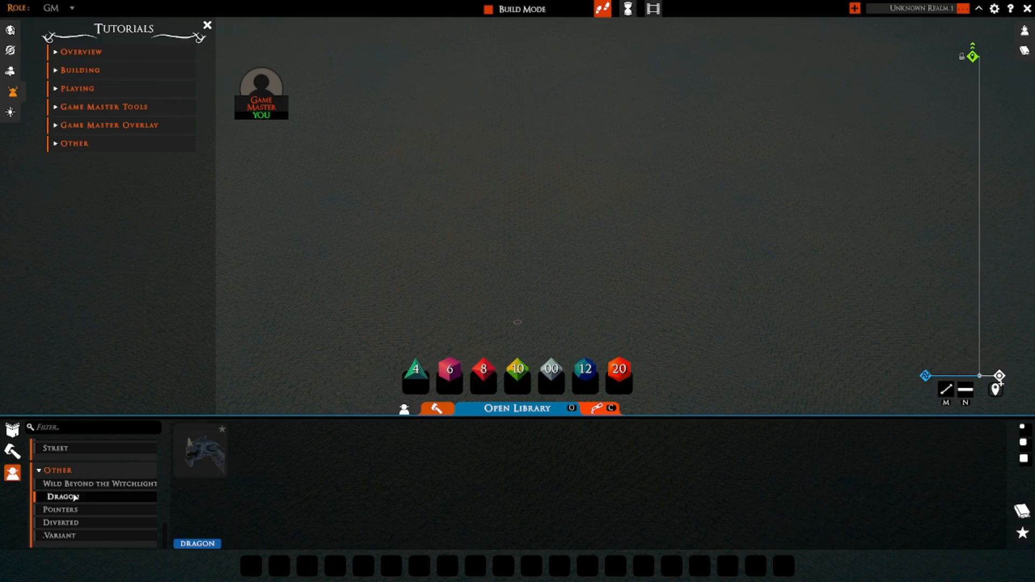
{"action": "left_click", "coordinate": [60, 510]}
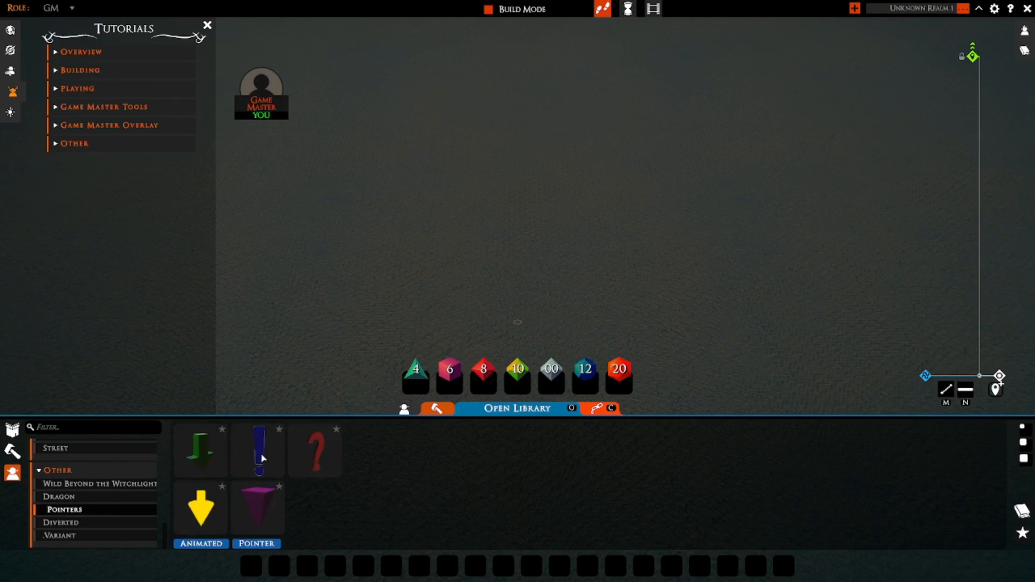
{"action": "left_click", "coordinate": [61, 524]}
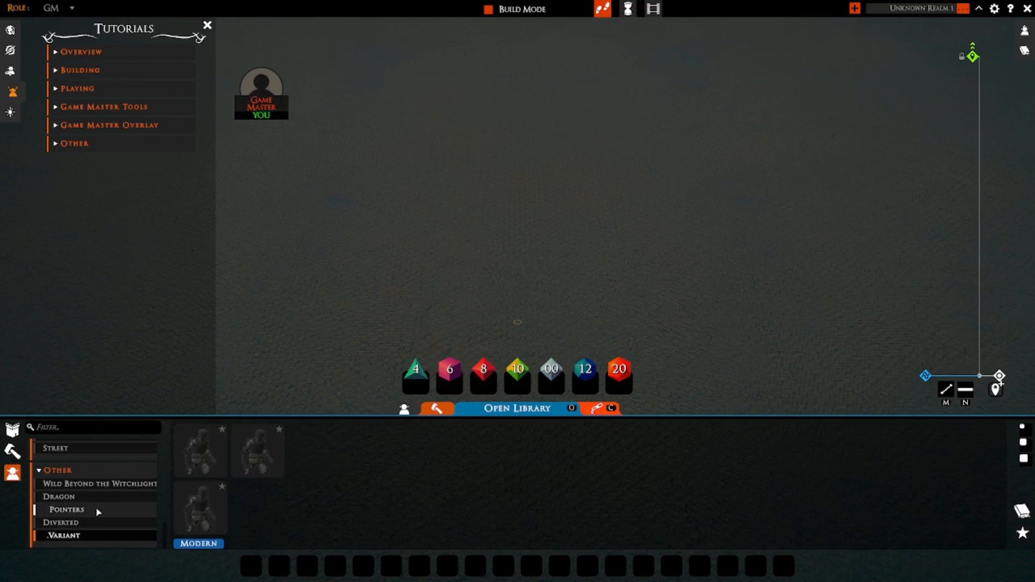
{"action": "left_click", "coordinate": [63, 498]}
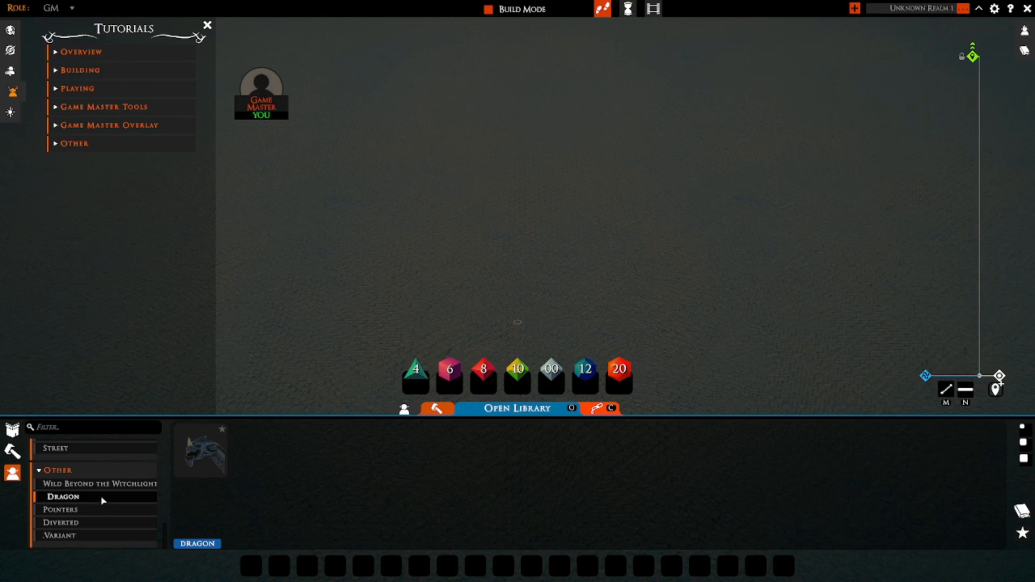
{"action": "left_click", "coordinate": [61, 522]}
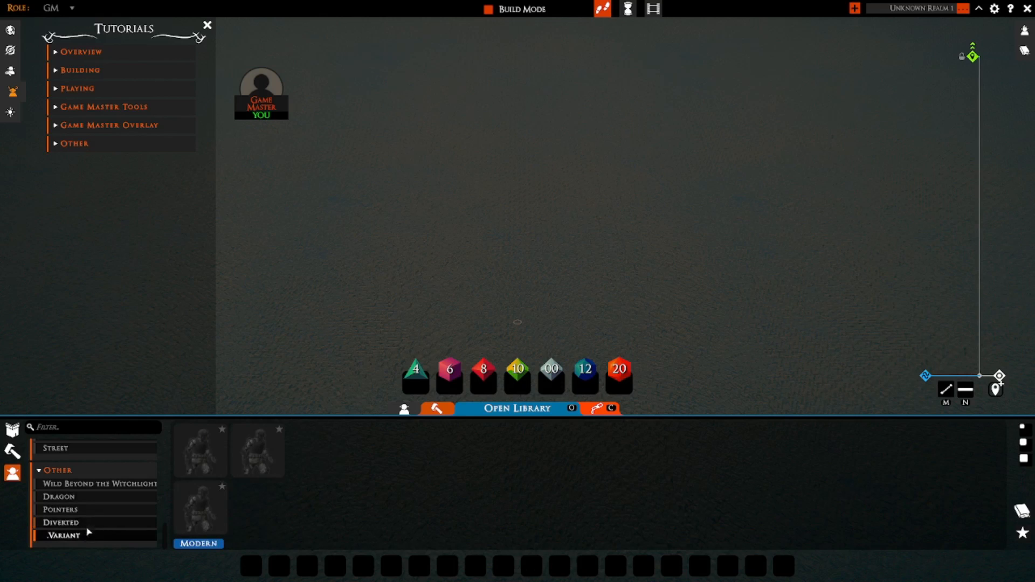
View the Dragon and Wild Beyond the Witchlight minis, then return to File Explorer
{"action": "left_click", "coordinate": [64, 496]}
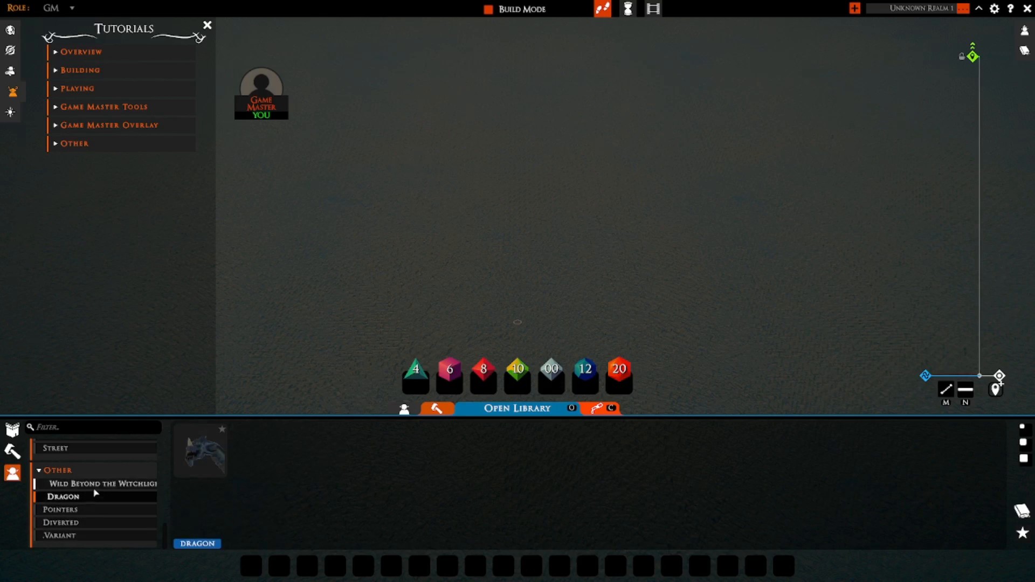
{"action": "left_click", "coordinate": [103, 484]}
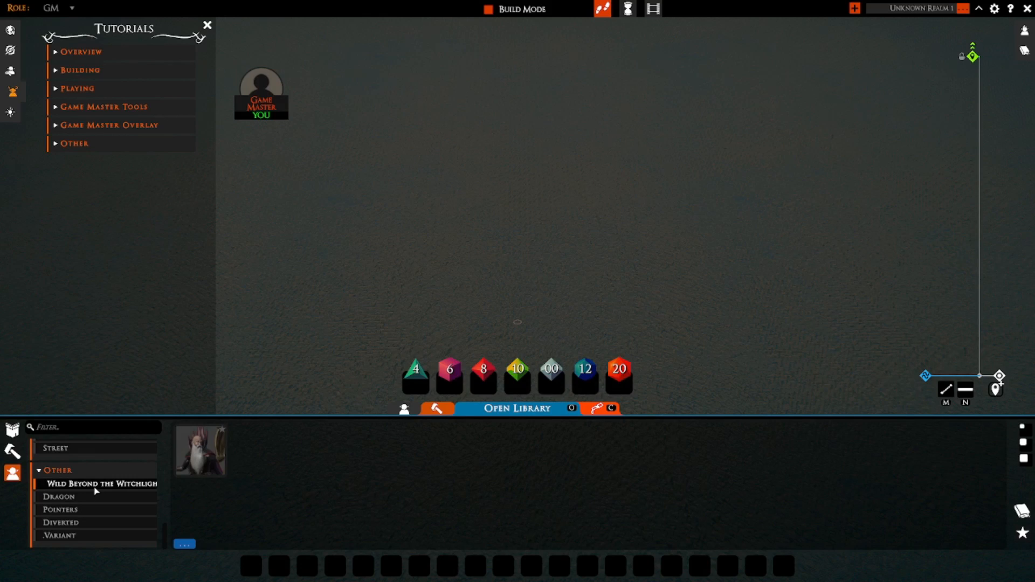
{"action": "key", "text": "alt+tab"}
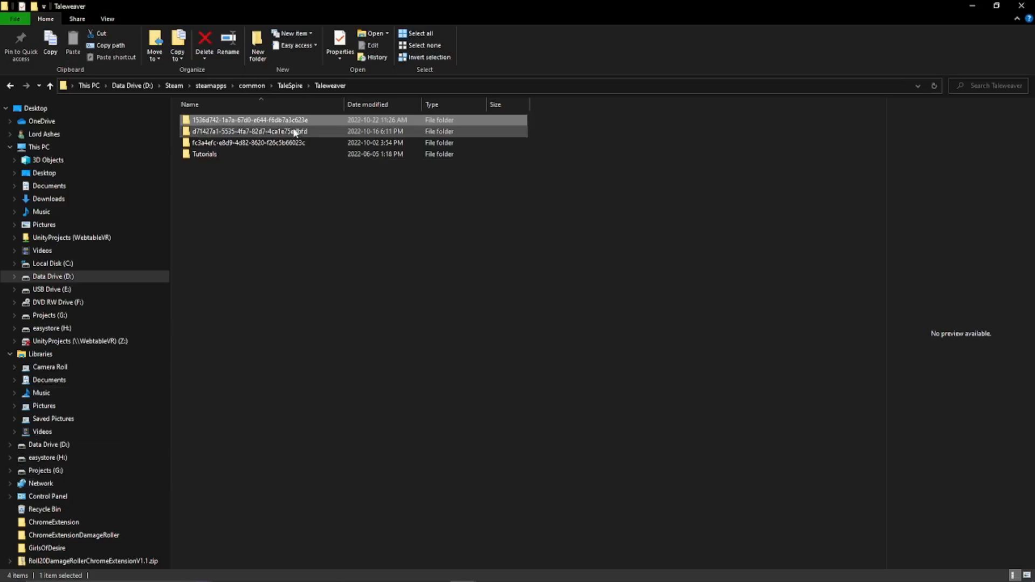
Inspect the GUID-named pack folders in the Taleweaver folder without changing anything
{"action": "left_click", "coordinate": [251, 119]}
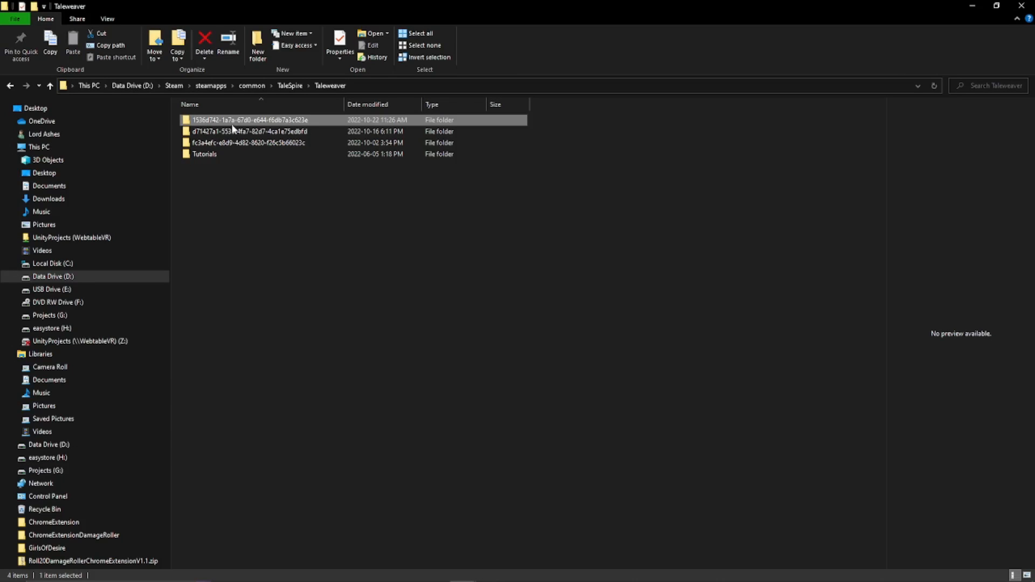
{"action": "mouse_move", "coordinate": [231, 131]}
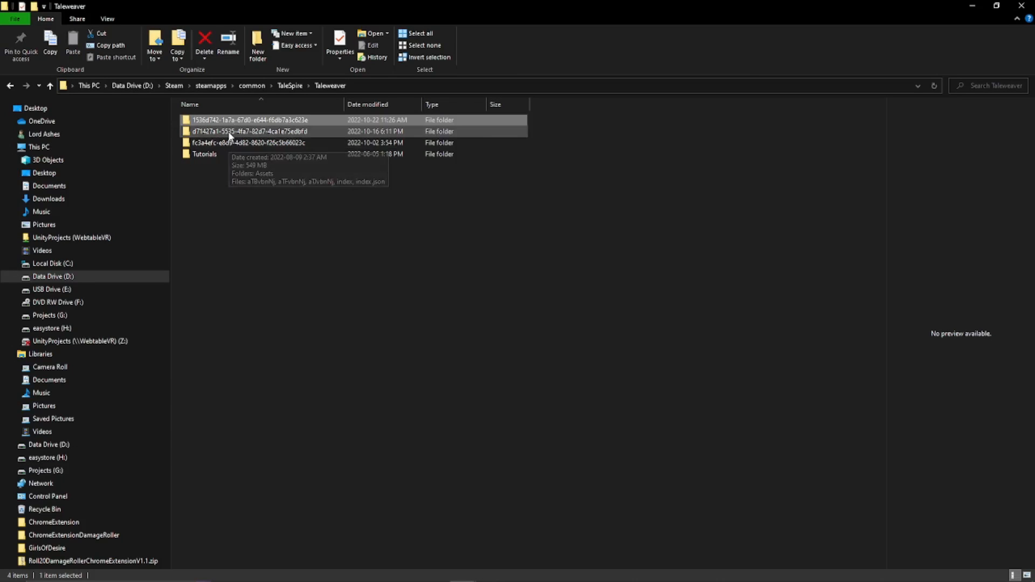
{"action": "left_click", "coordinate": [264, 142]}
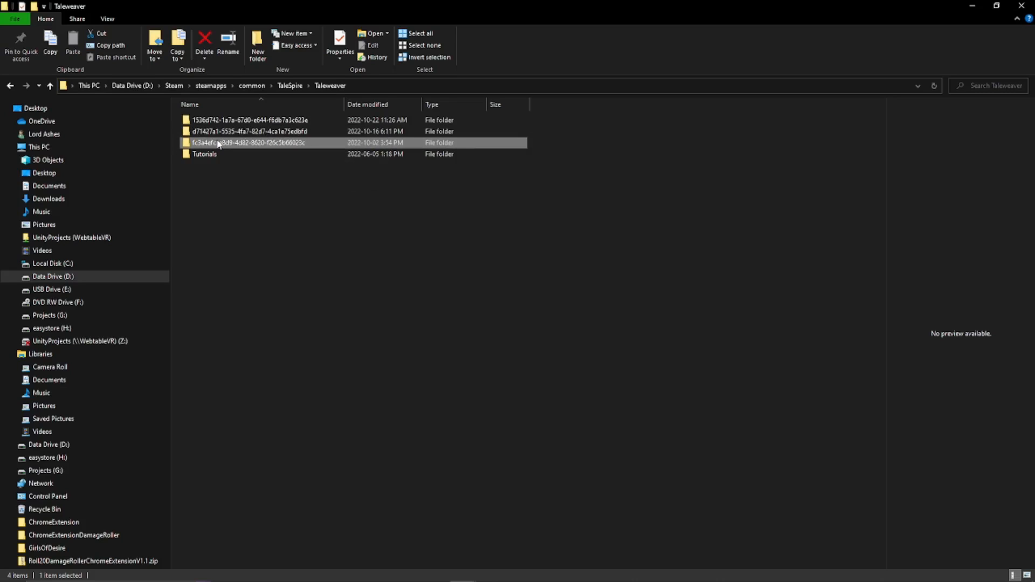
{"action": "mouse_move", "coordinate": [217, 143]}
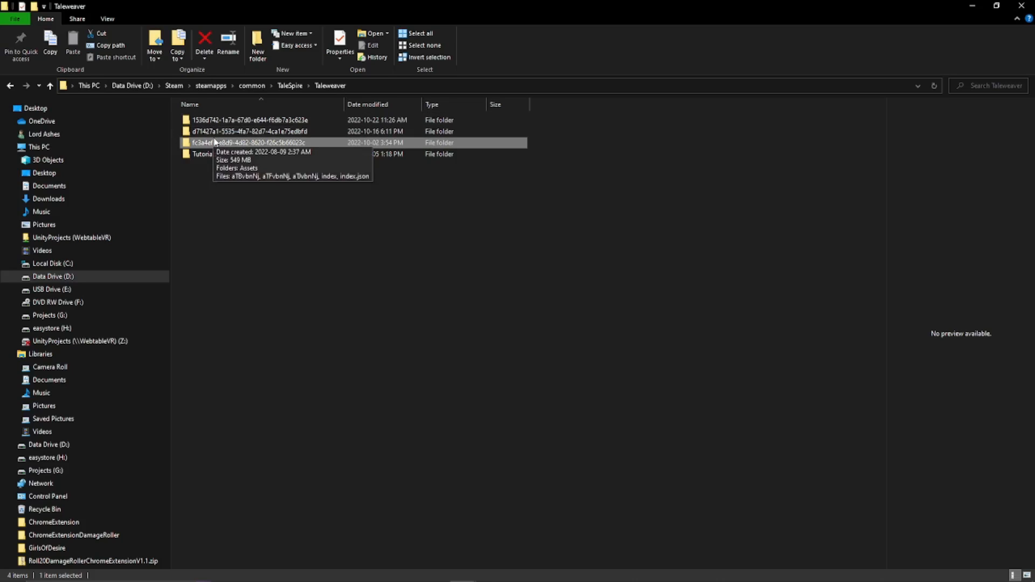
{"action": "left_click", "coordinate": [251, 120]}
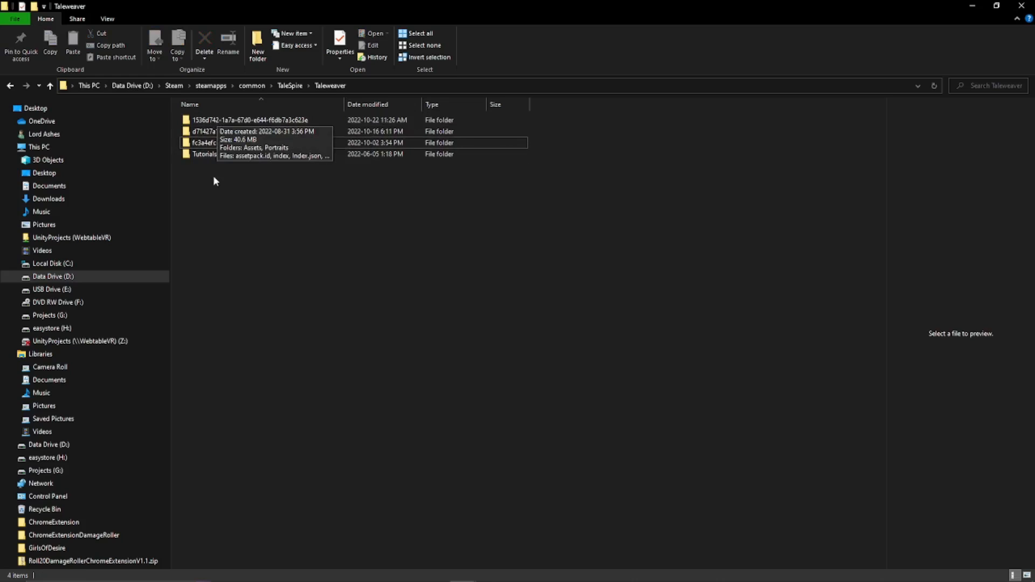
{"action": "mouse_move", "coordinate": [213, 185]}
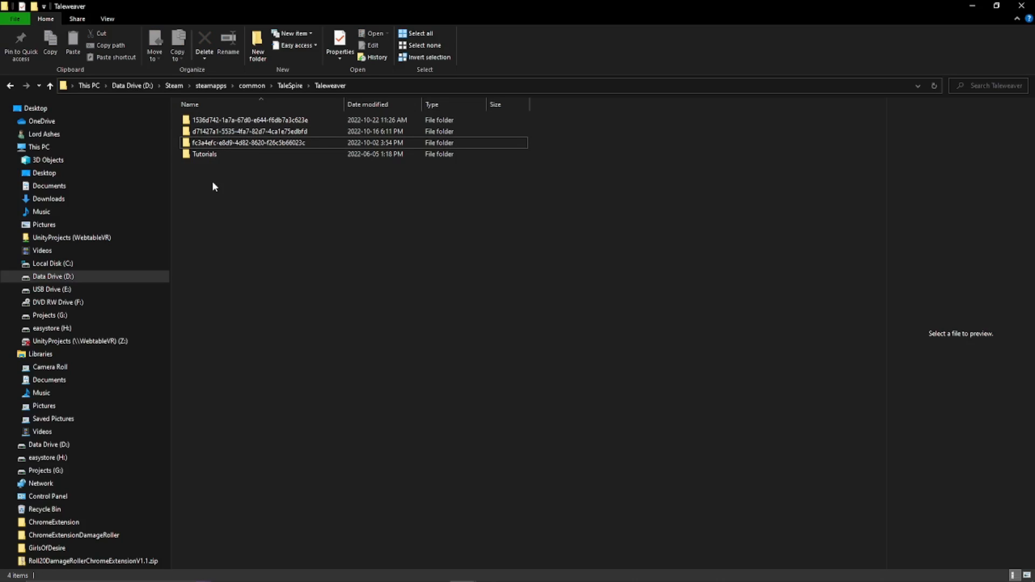
{"action": "left_click", "coordinate": [251, 120]}
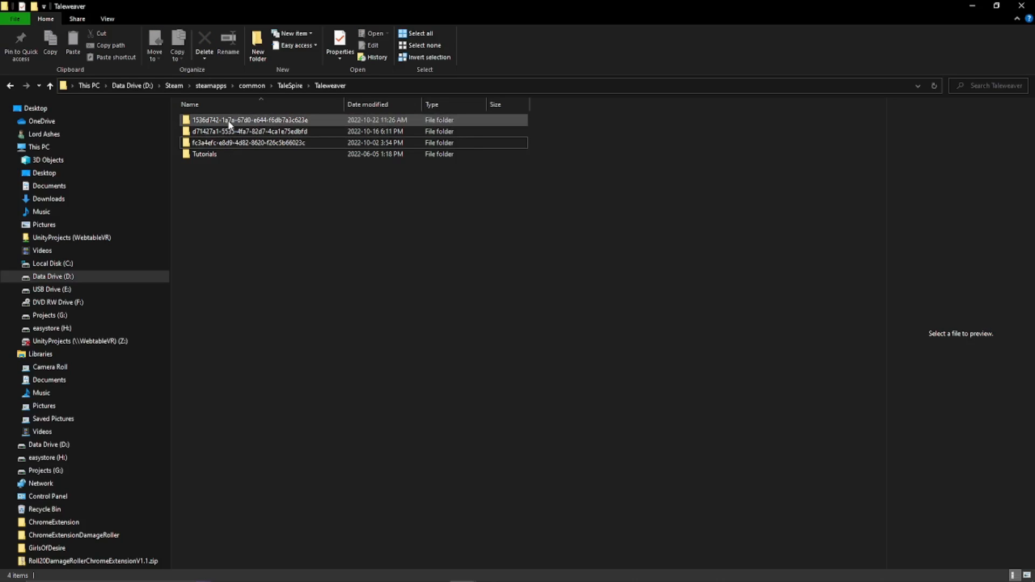
{"action": "double_click", "coordinate": [251, 120]}
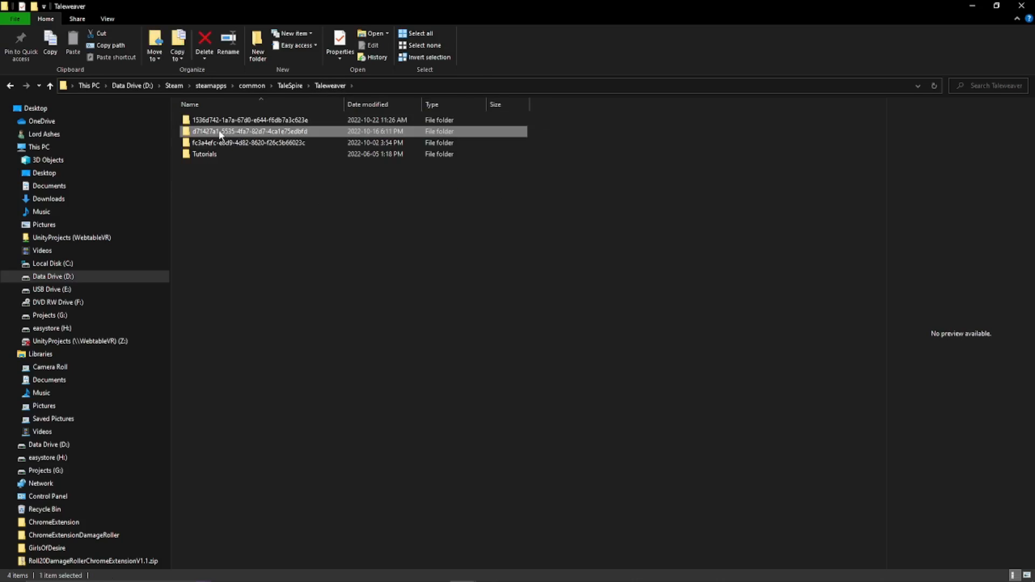
{"action": "double_click", "coordinate": [251, 130]}
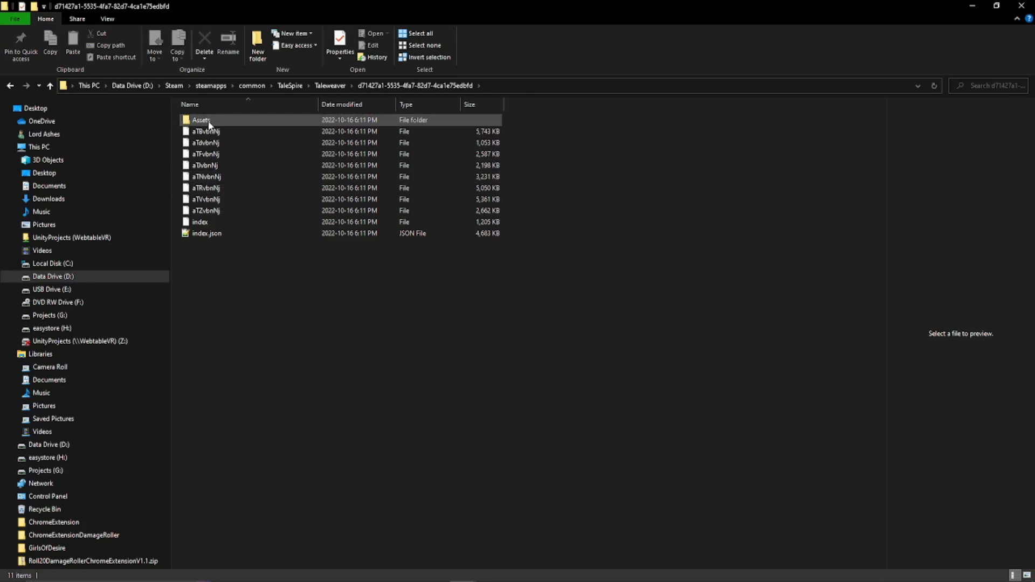
{"action": "mouse_move", "coordinate": [205, 131]}
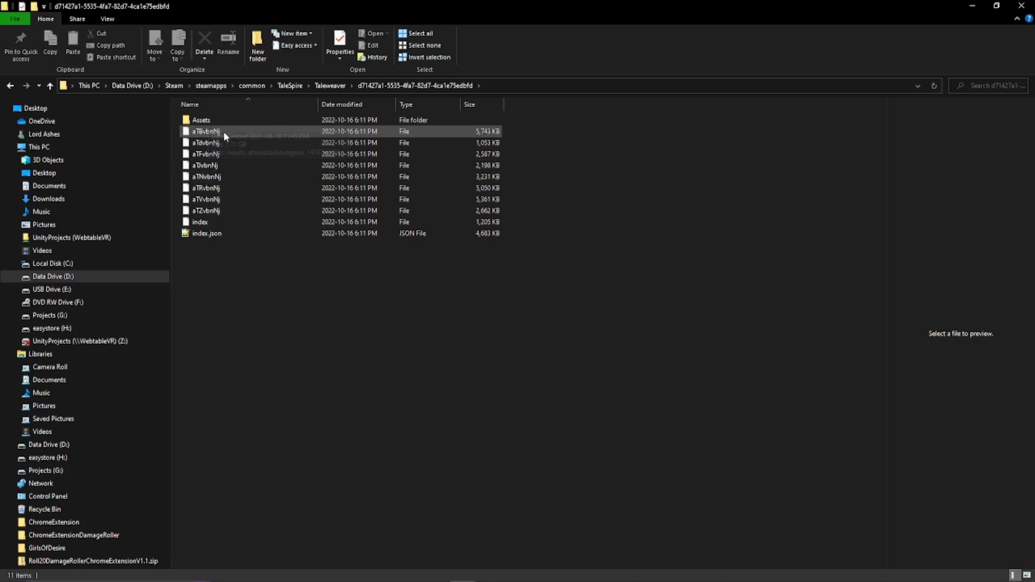
{"action": "mouse_move", "coordinate": [218, 131]}
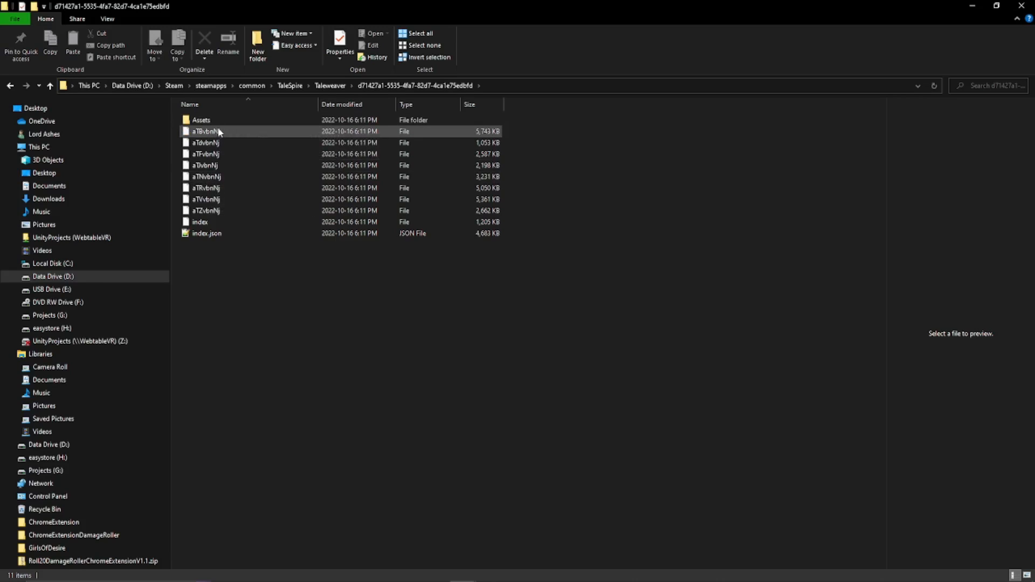
{"action": "left_click", "coordinate": [206, 187]}
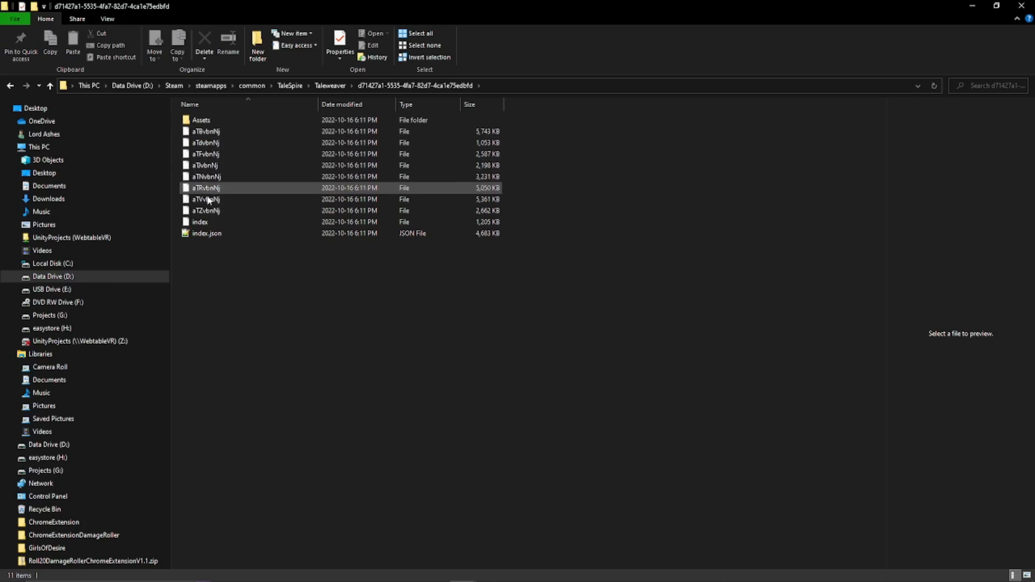
{"action": "left_click", "coordinate": [211, 210]}
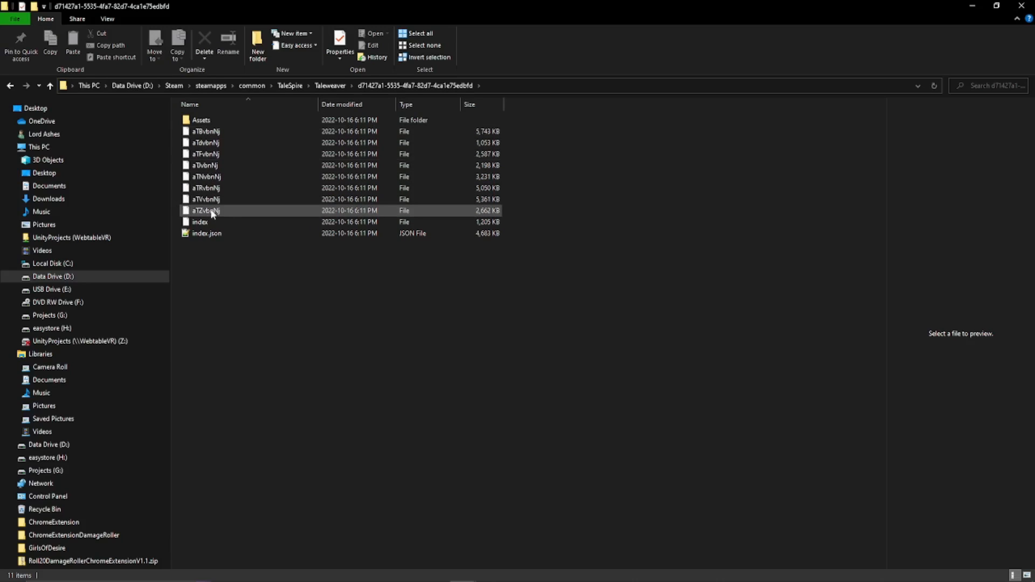
{"action": "left_click", "coordinate": [200, 221]}
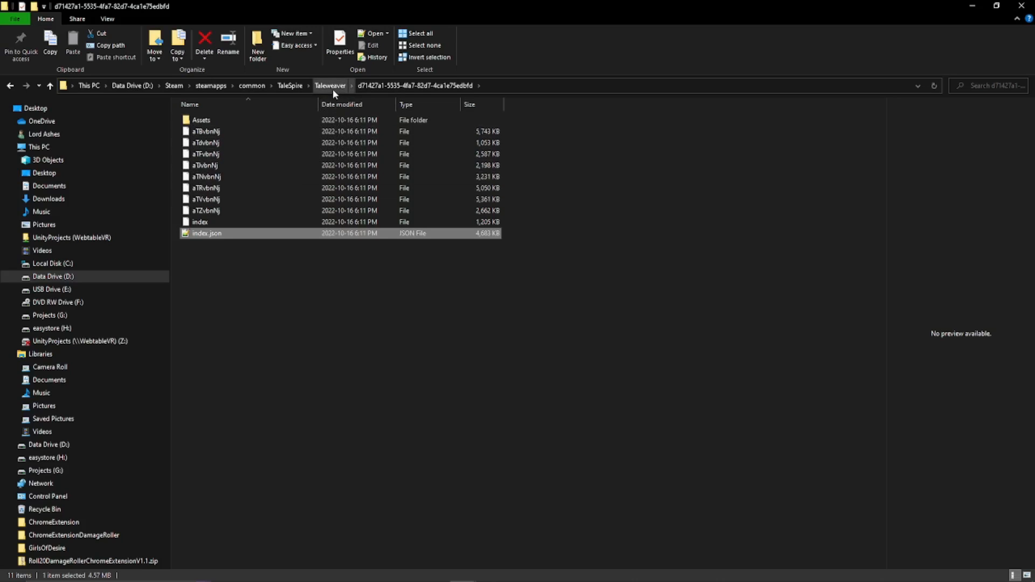
{"action": "left_click", "coordinate": [330, 86]}
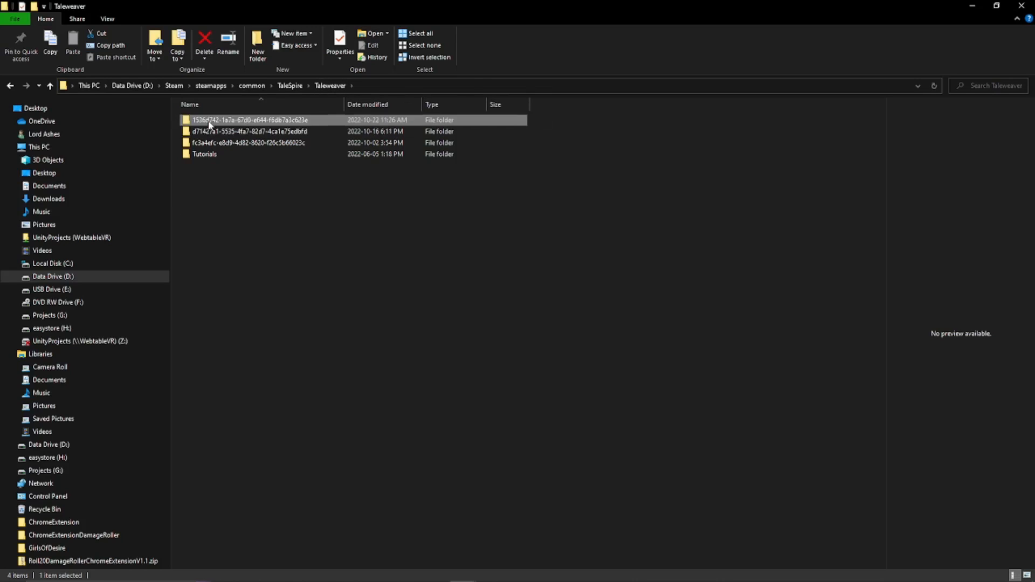
{"action": "double_click", "coordinate": [253, 119]}
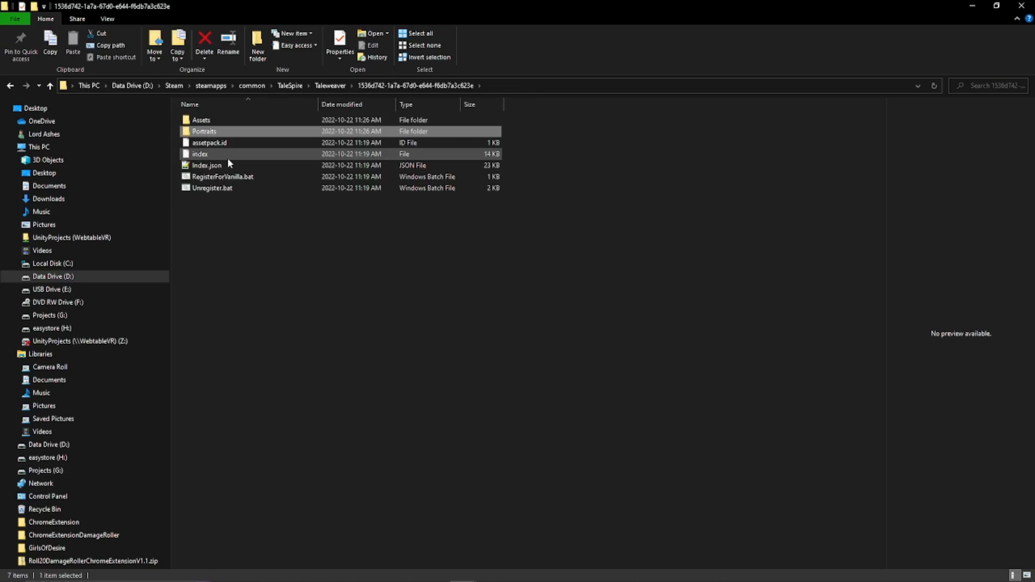
{"action": "mouse_move", "coordinate": [199, 154]}
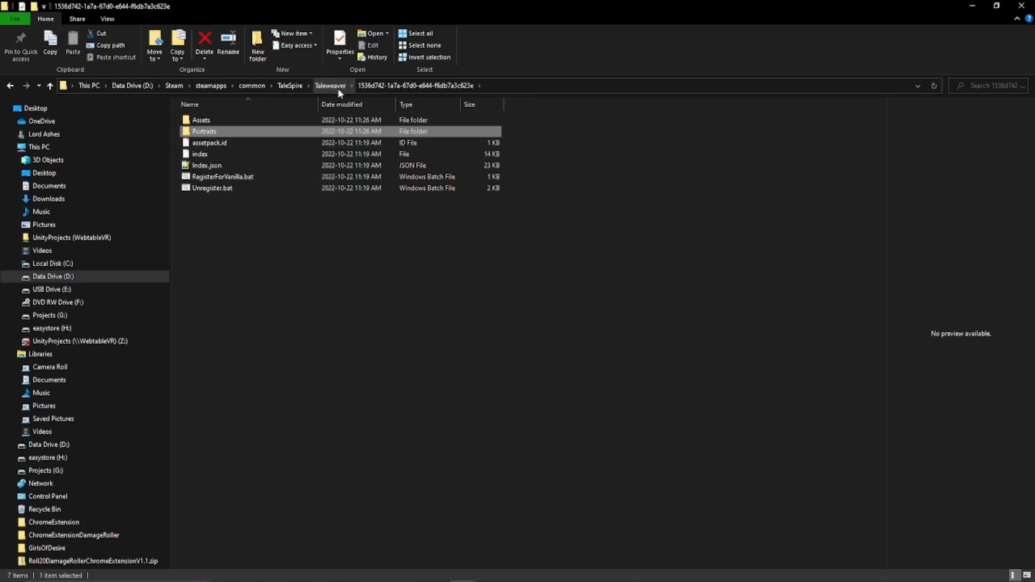
{"action": "left_click", "coordinate": [330, 85]}
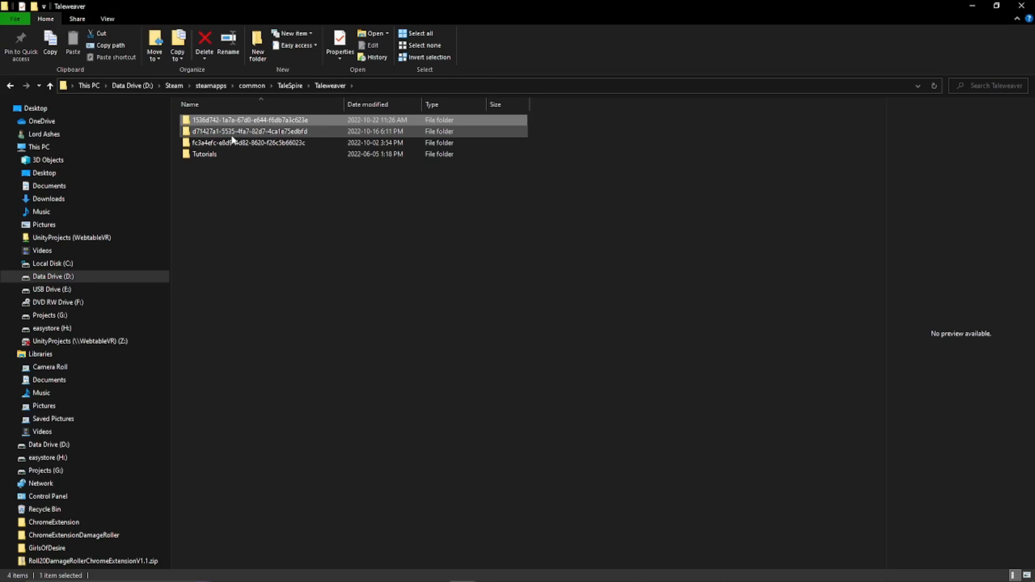
Compare the three pack folders and open the 1536d742 folder modified 2022-10-22
{"action": "left_click", "coordinate": [251, 130]}
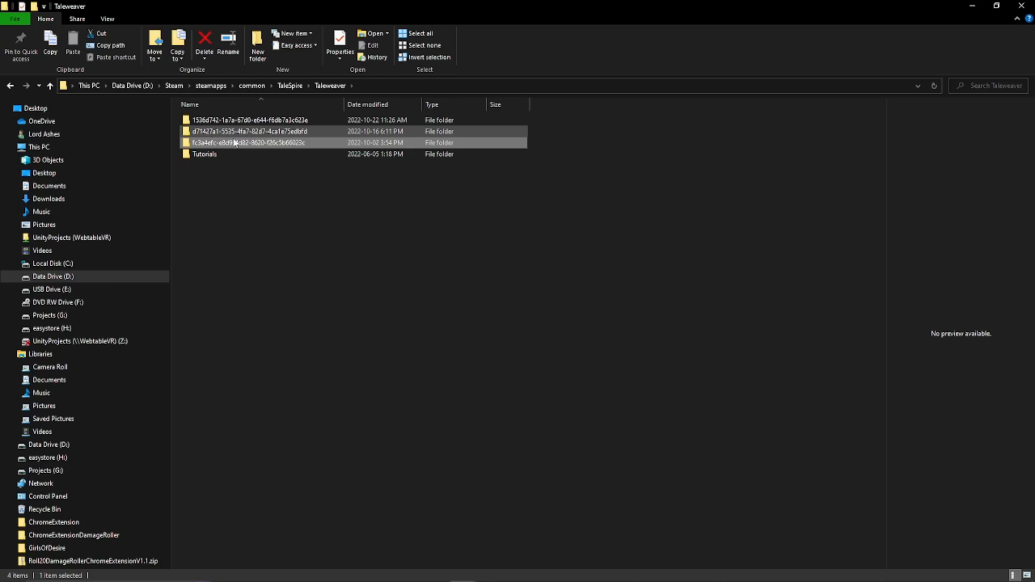
{"action": "left_click", "coordinate": [264, 142]}
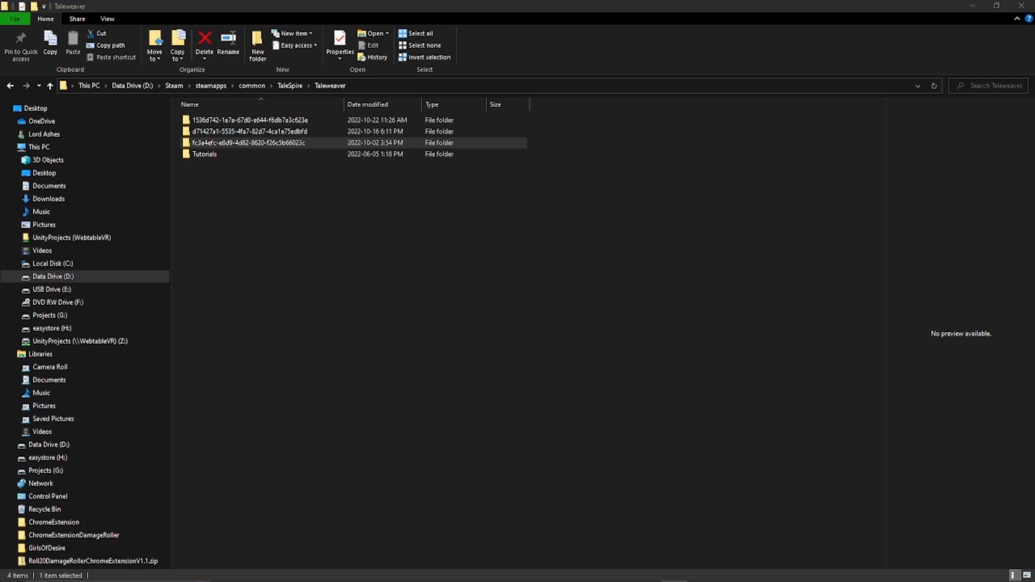
{"action": "left_click", "coordinate": [247, 131]}
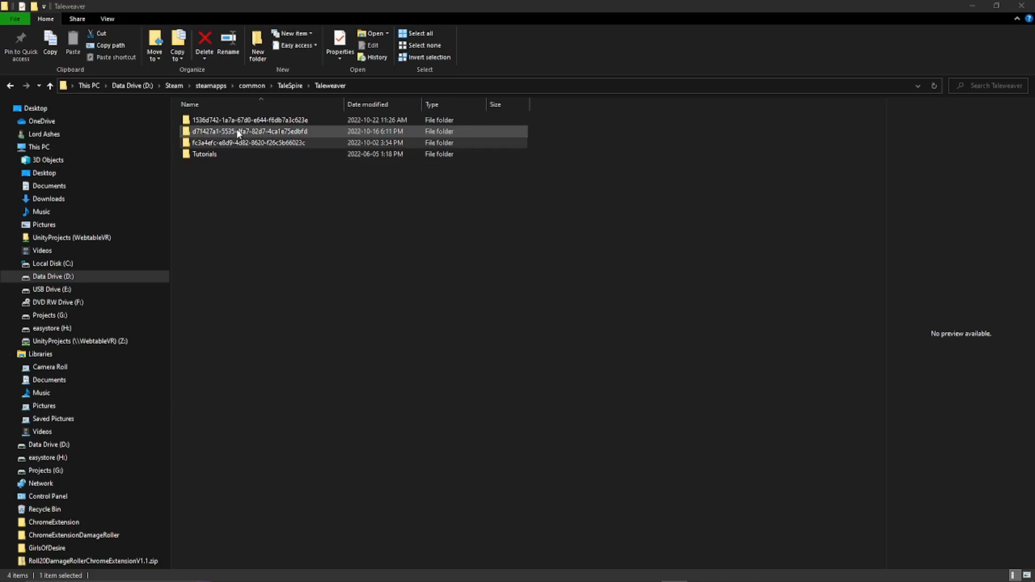
{"action": "left_click", "coordinate": [250, 120]}
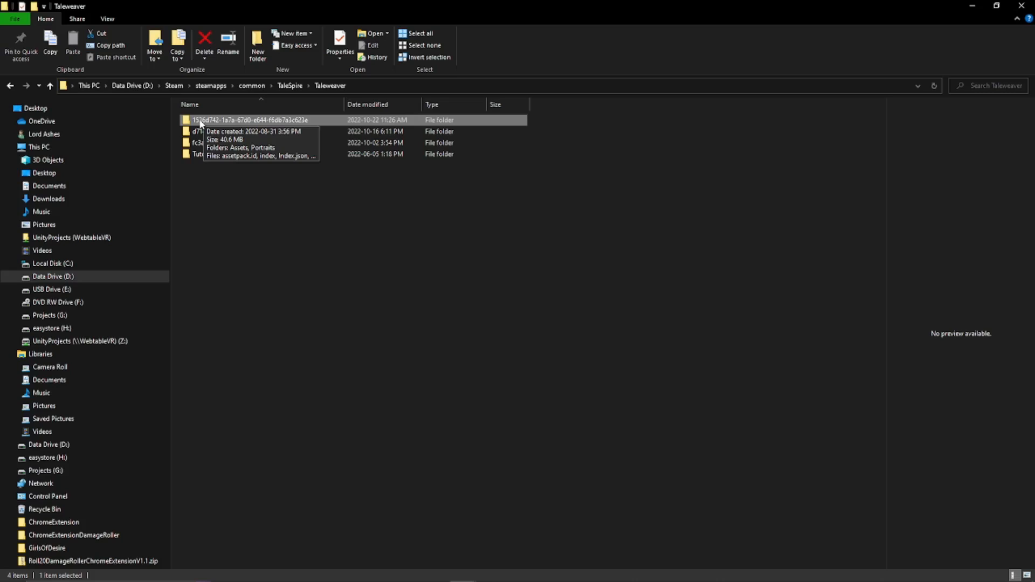
{"action": "mouse_move", "coordinate": [199, 191]}
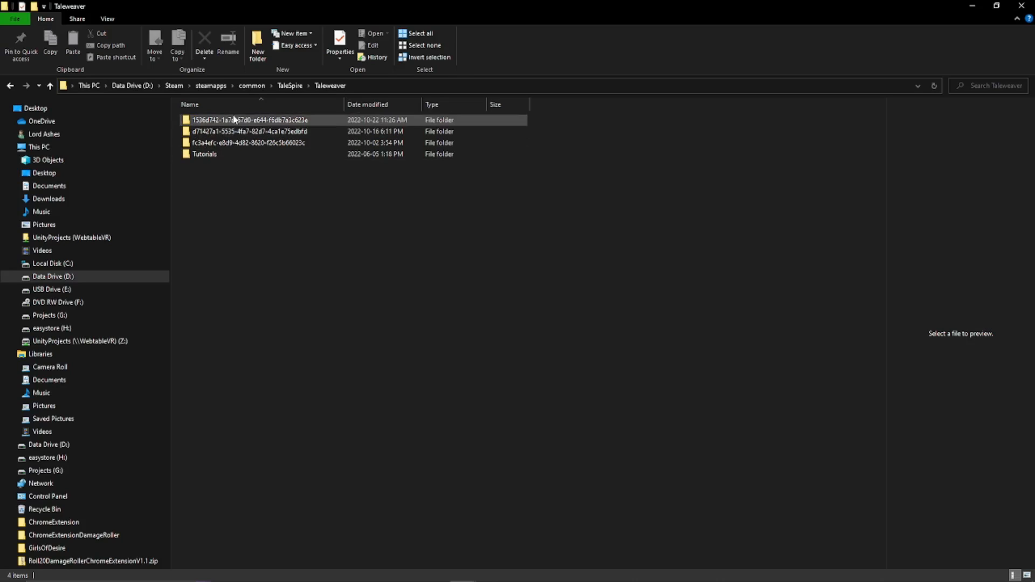
{"action": "left_click", "coordinate": [250, 119]}
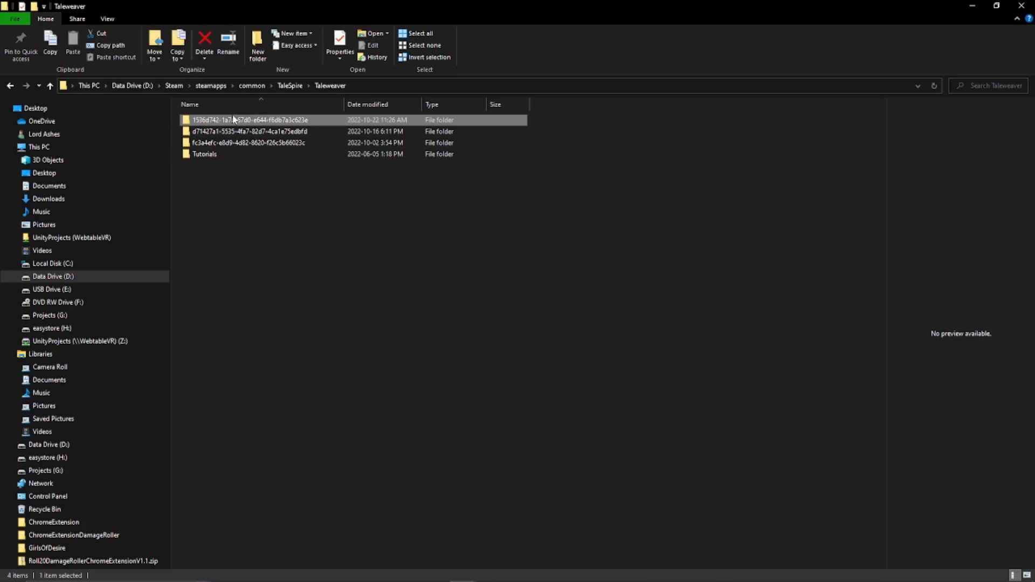
{"action": "mouse_move", "coordinate": [218, 123]}
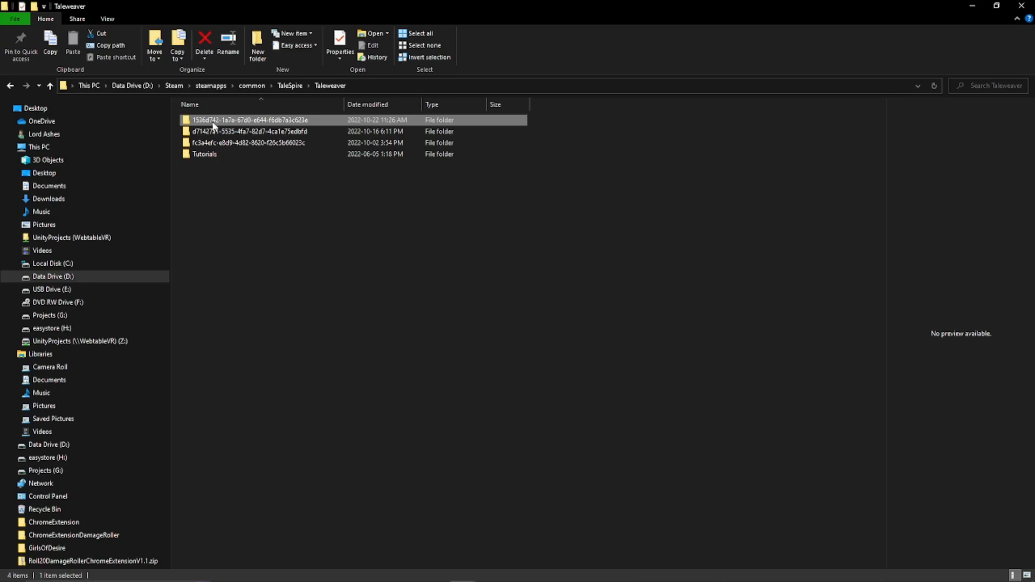
{"action": "mouse_move", "coordinate": [218, 332]}
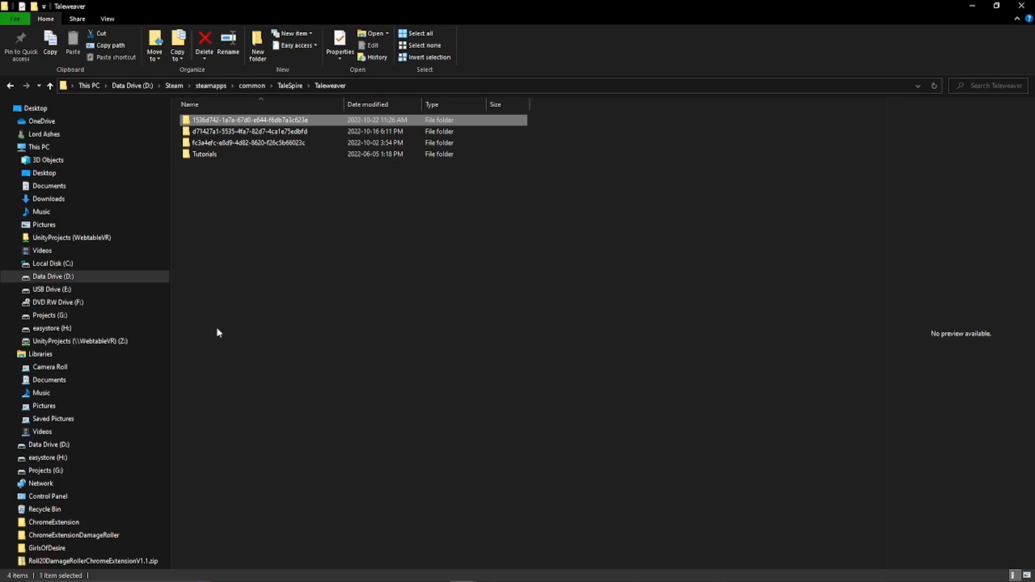
{"action": "mouse_move", "coordinate": [234, 126]}
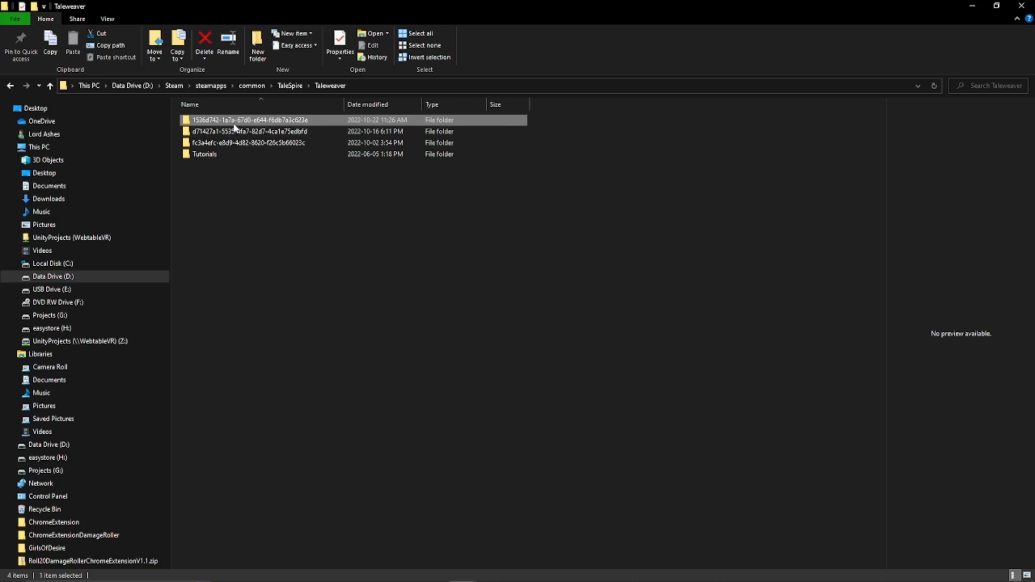
{"action": "double_click", "coordinate": [250, 120]}
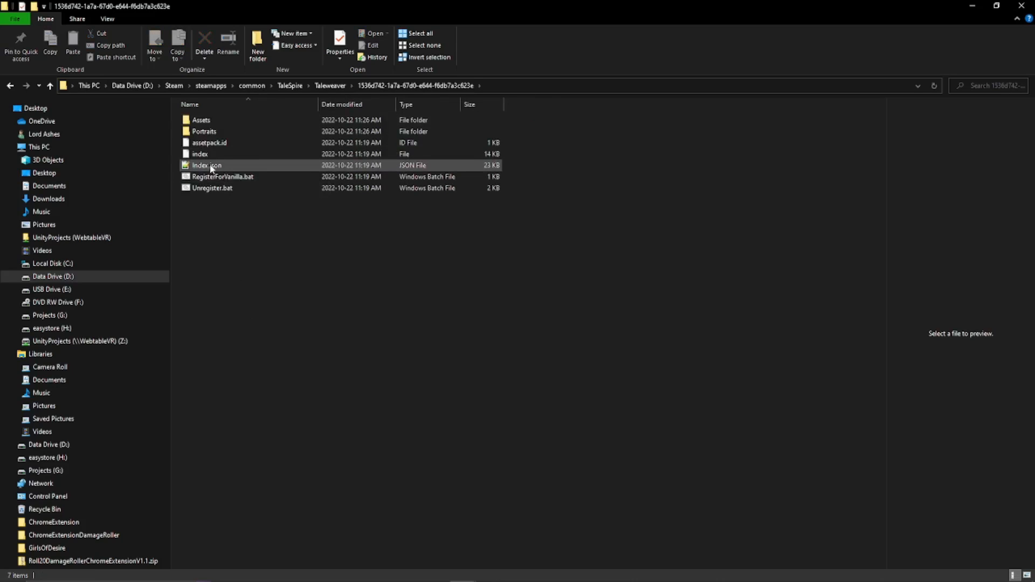
Open index.json in Notepad++ from its right-click menu
{"action": "right_click", "coordinate": [206, 165]}
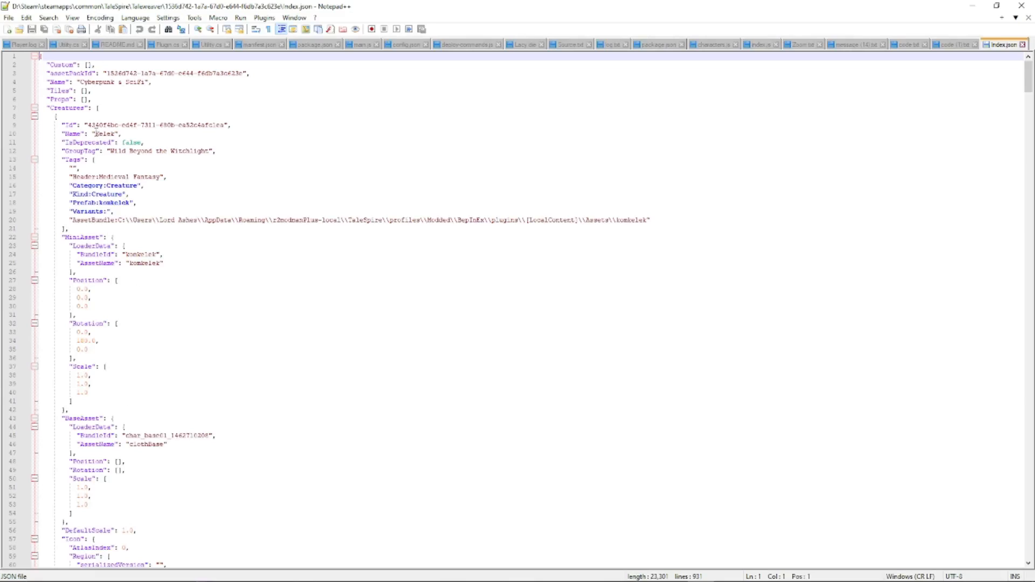
{"action": "double_click", "coordinate": [105, 133]}
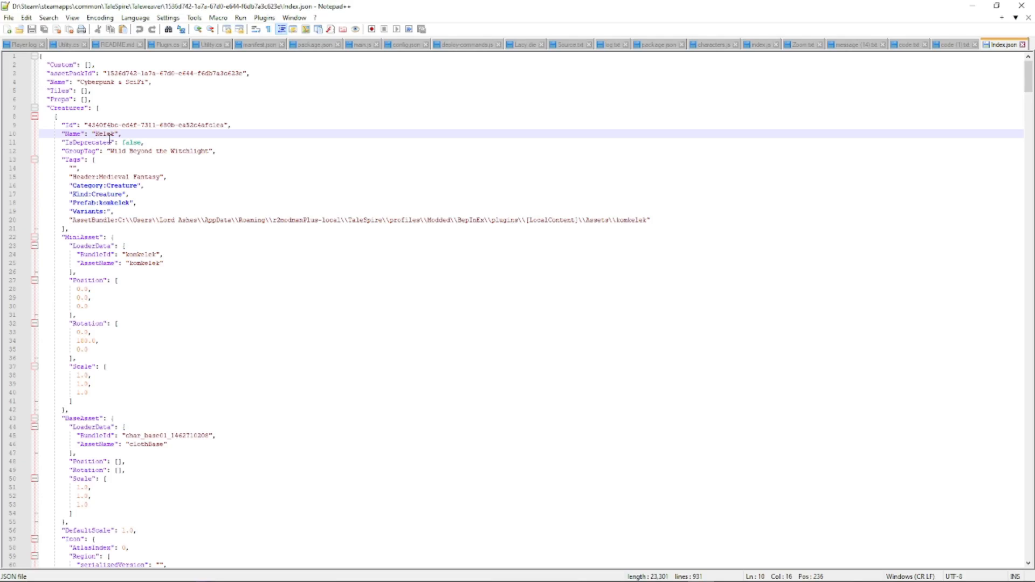
{"action": "left_click", "coordinate": [94, 133]}
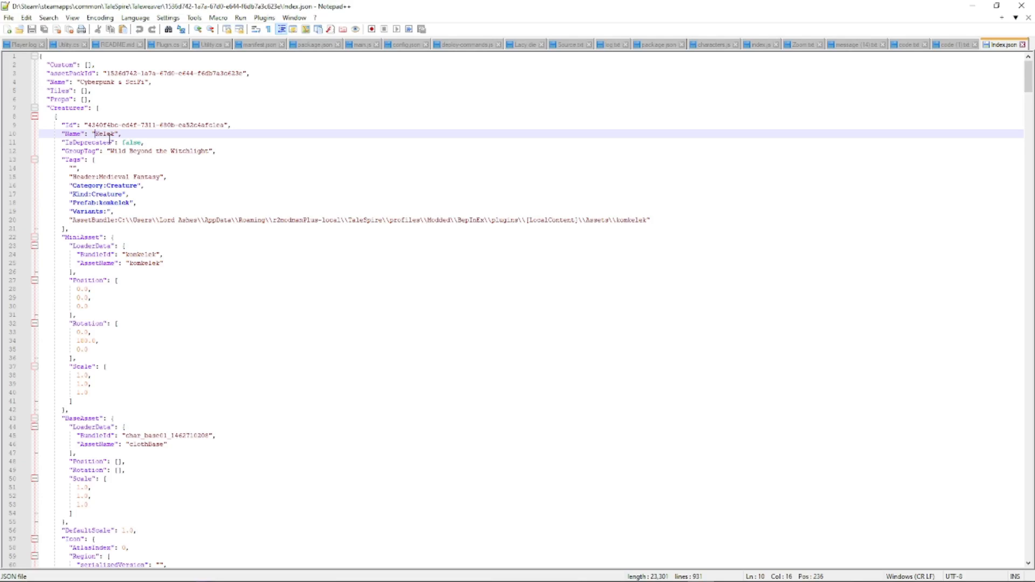